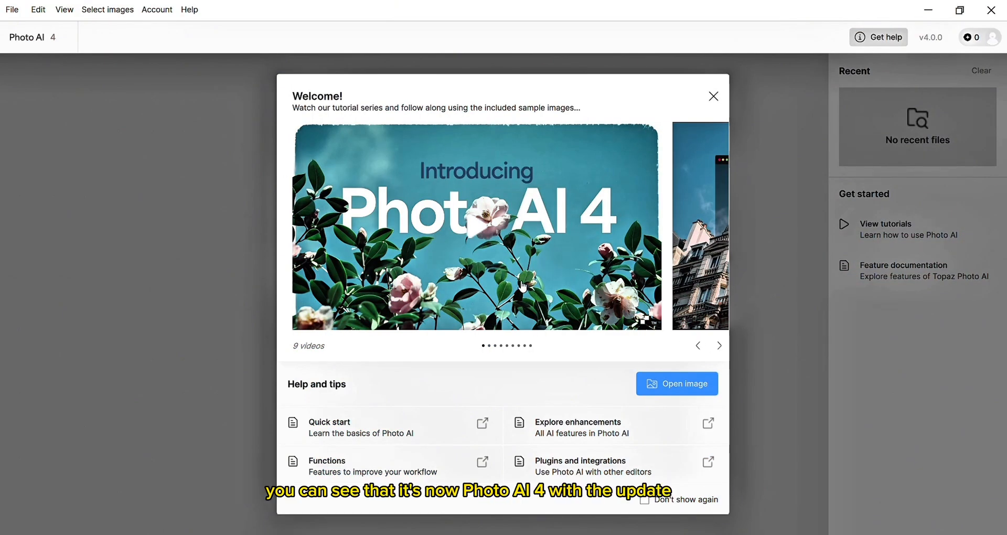
pyautogui.moveTo(632, 270)
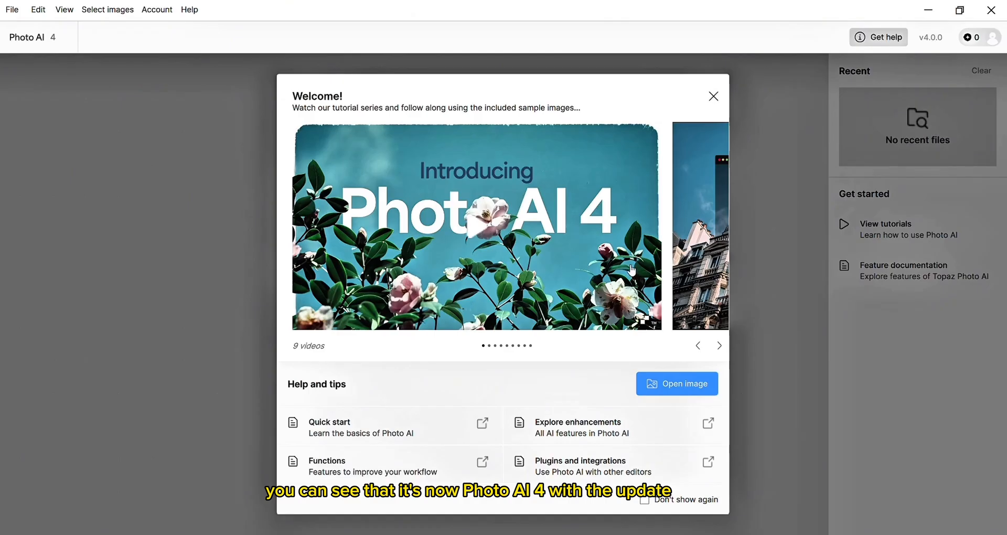
# Step: Advance through the tutorial videos to reach the Quick Start guide
pyautogui.click(719, 346)
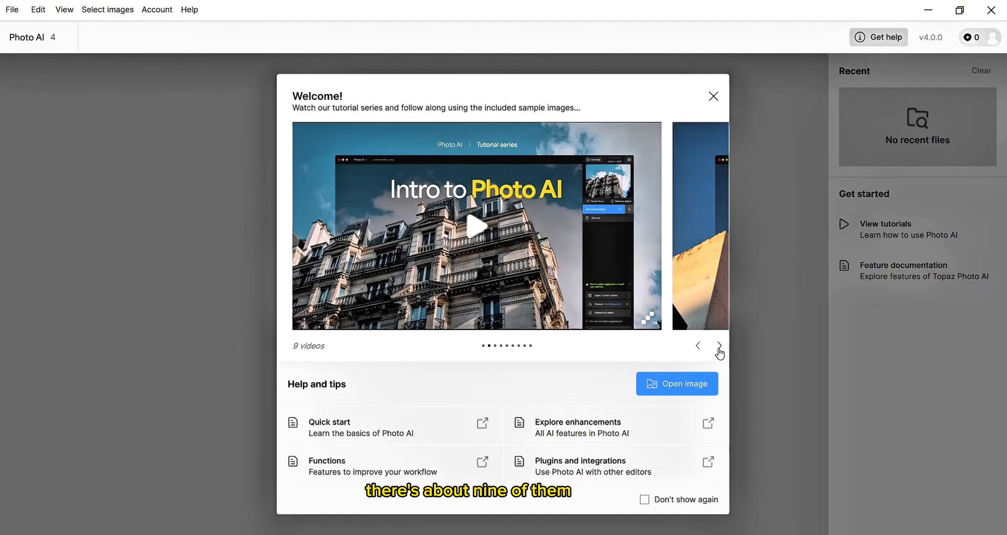
pyautogui.click(719, 345)
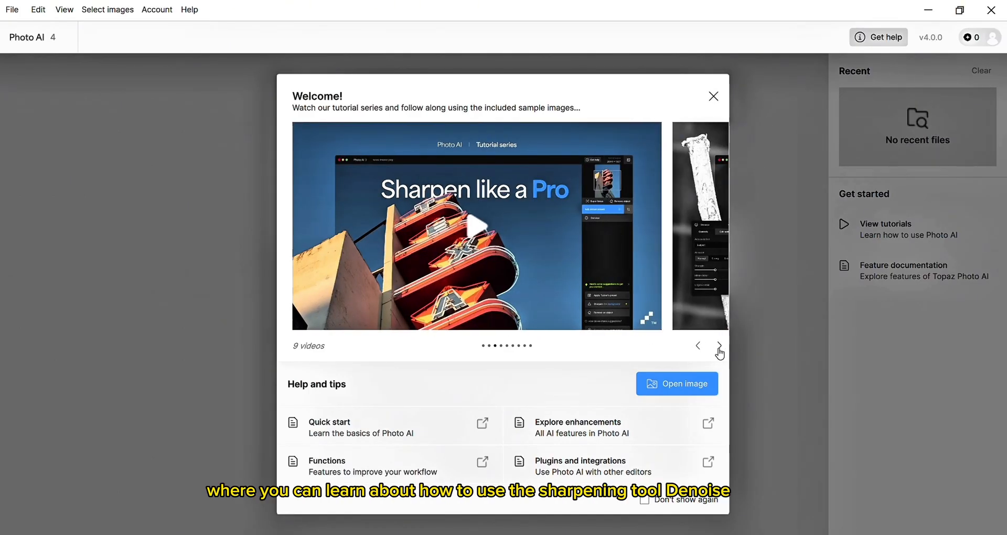
pyautogui.click(719, 345)
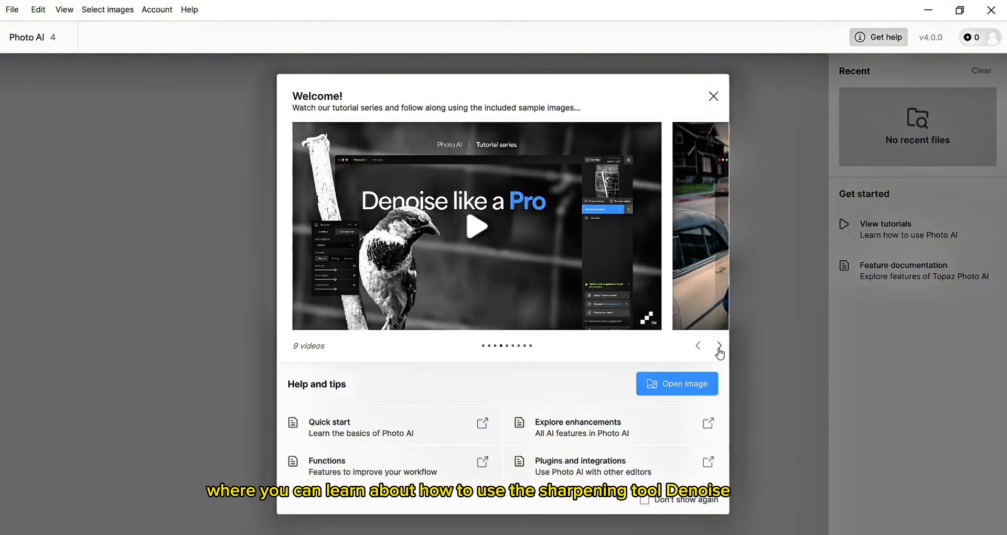
pyautogui.click(719, 345)
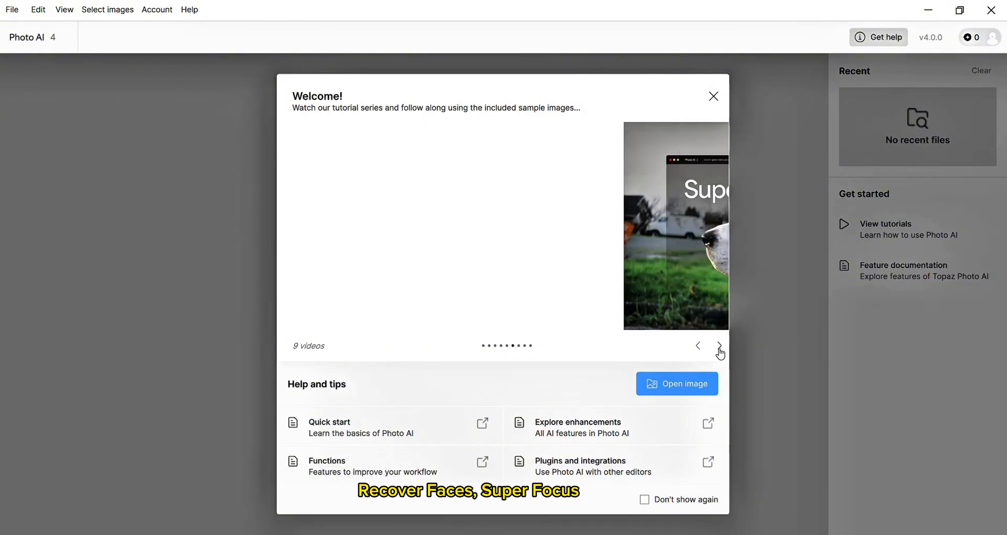
pyautogui.click(719, 346)
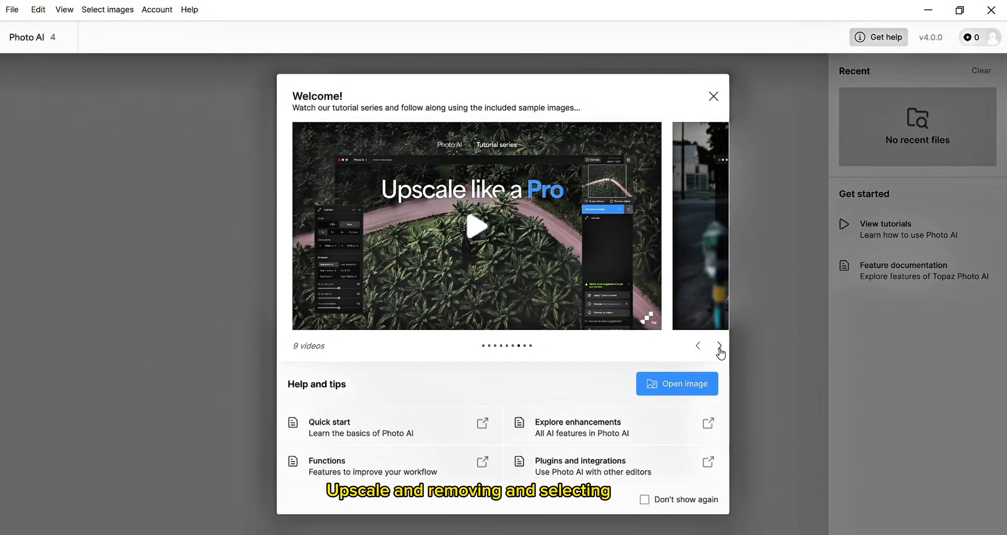
pyautogui.click(719, 346)
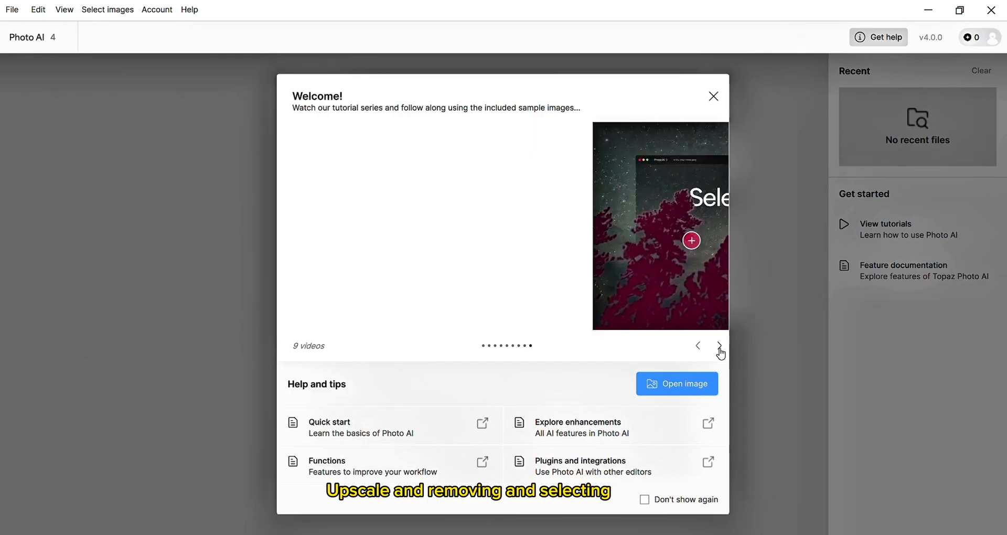
pyautogui.click(719, 346)
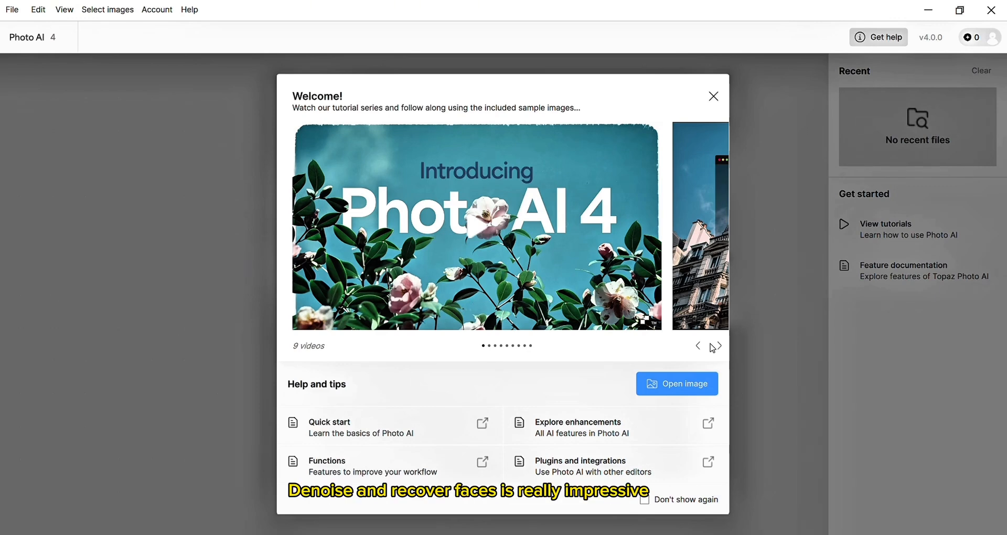
pyautogui.moveTo(566, 369)
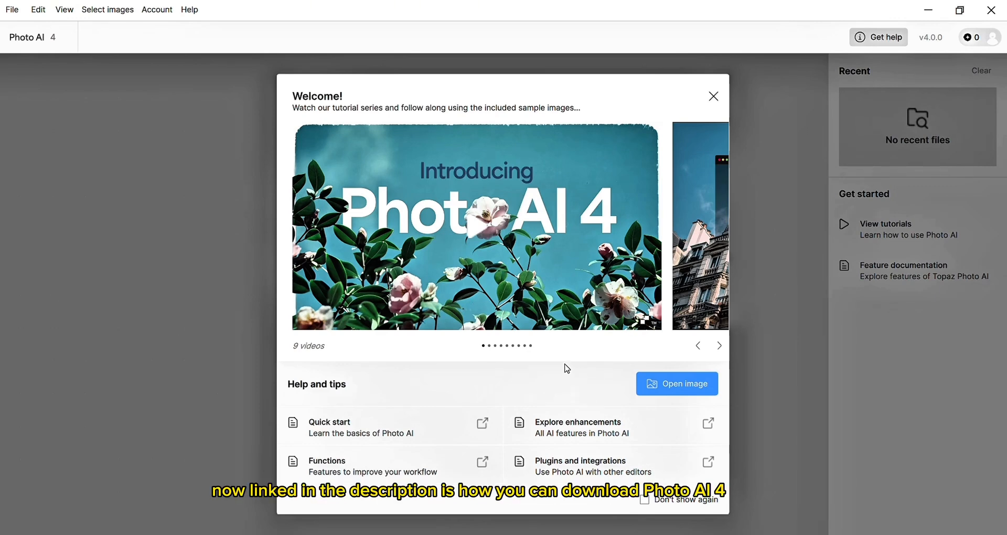
pyautogui.moveTo(441, 351)
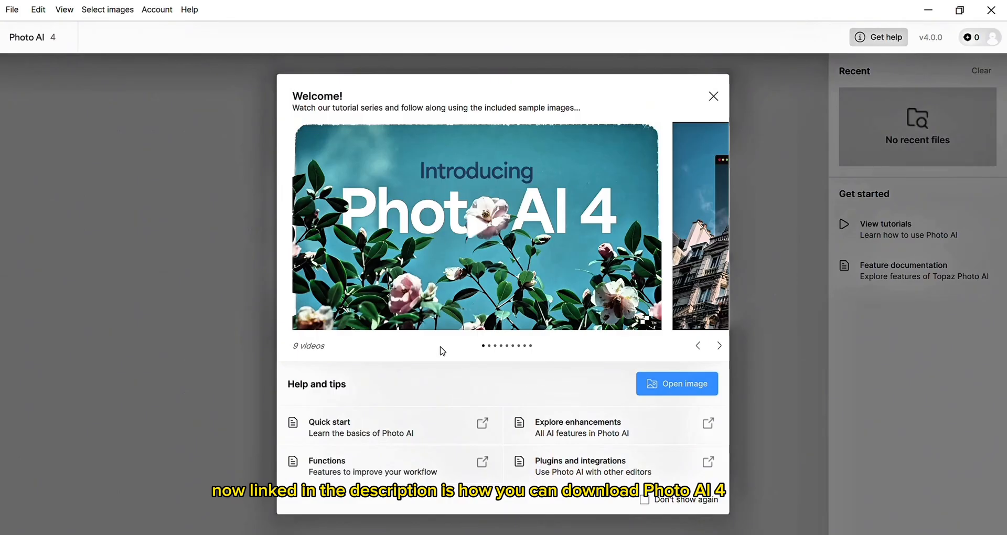
pyautogui.moveTo(369, 434)
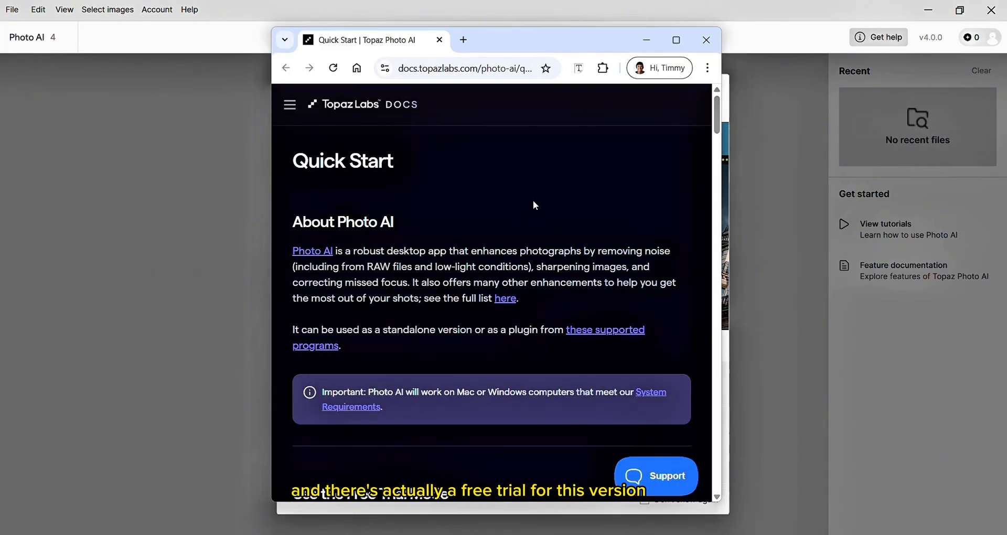
# Step: Scroll the Quick Start docs page down to the 'Use the Free Trial Mode' section
pyautogui.scroll(-3)
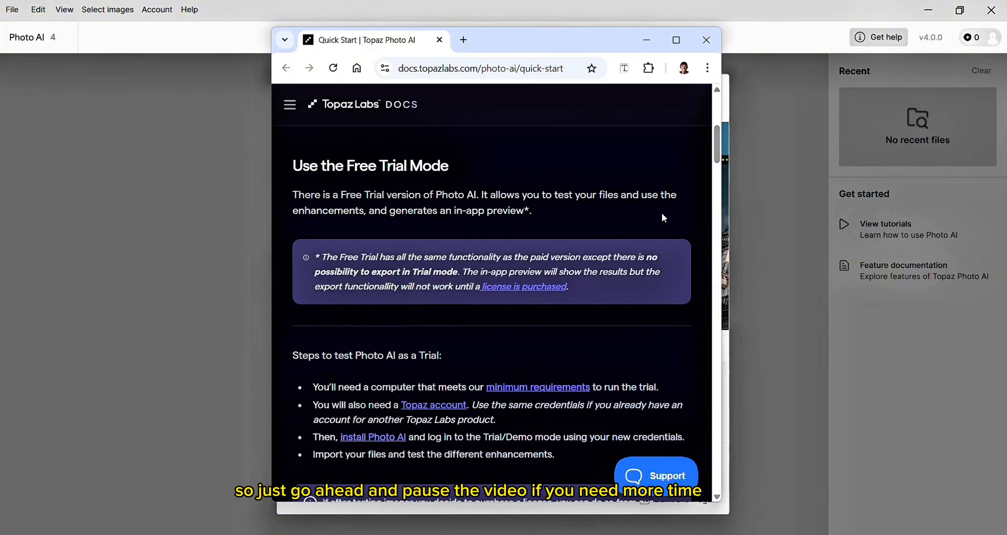
pyautogui.scroll(-3)
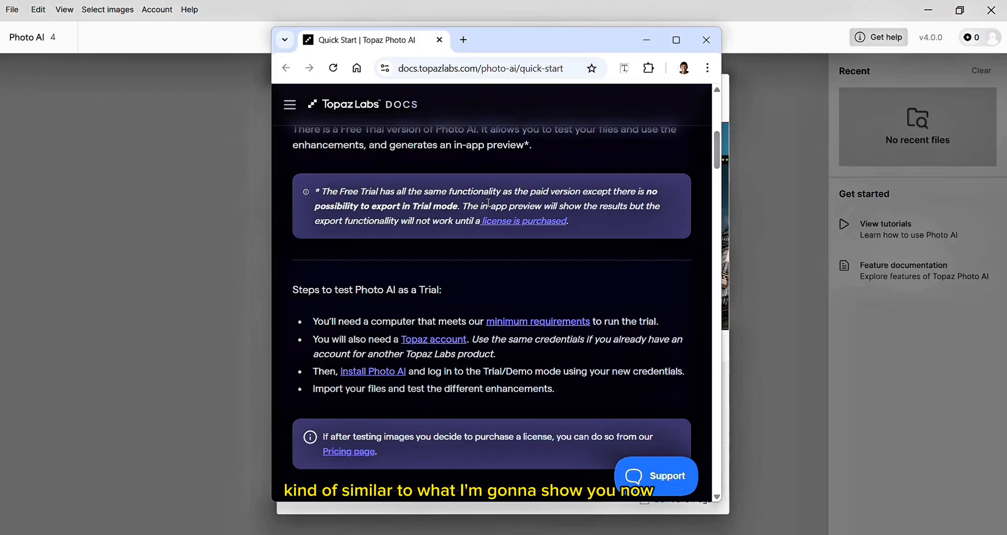
pyautogui.moveTo(706, 40)
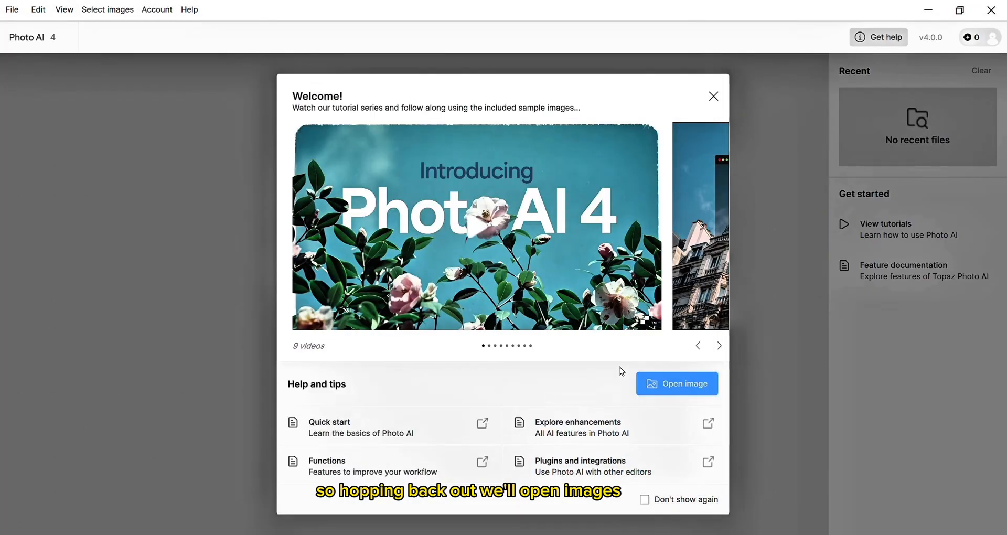
# Step: Open all photos from the Desktop > Topaz Labs folder into the editor
pyautogui.click(676, 383)
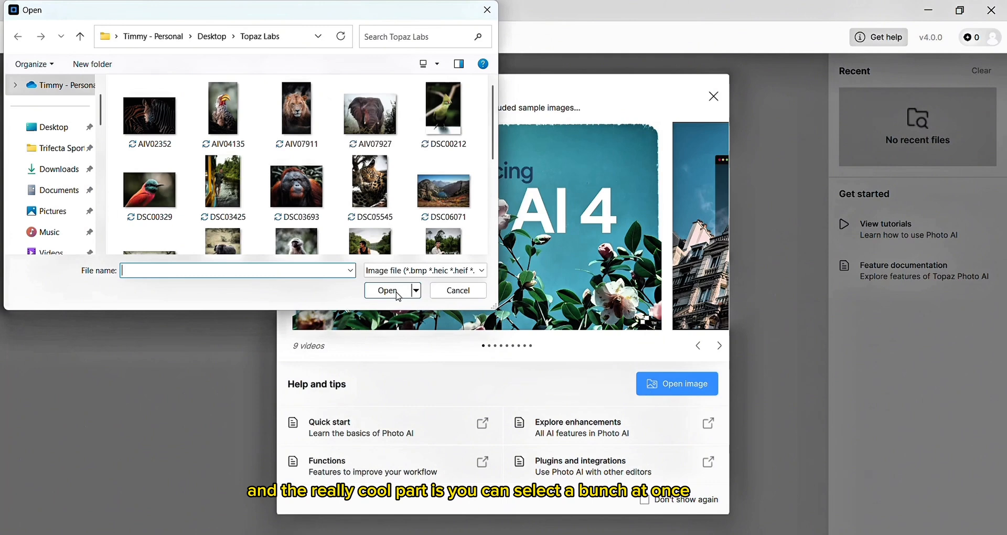
pyautogui.moveTo(117, 97)
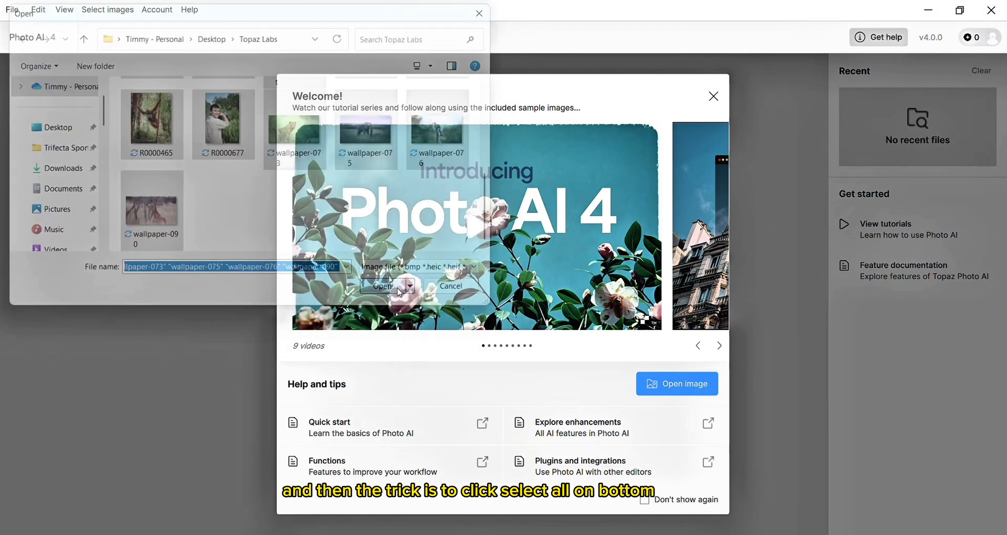
pyautogui.click(383, 287)
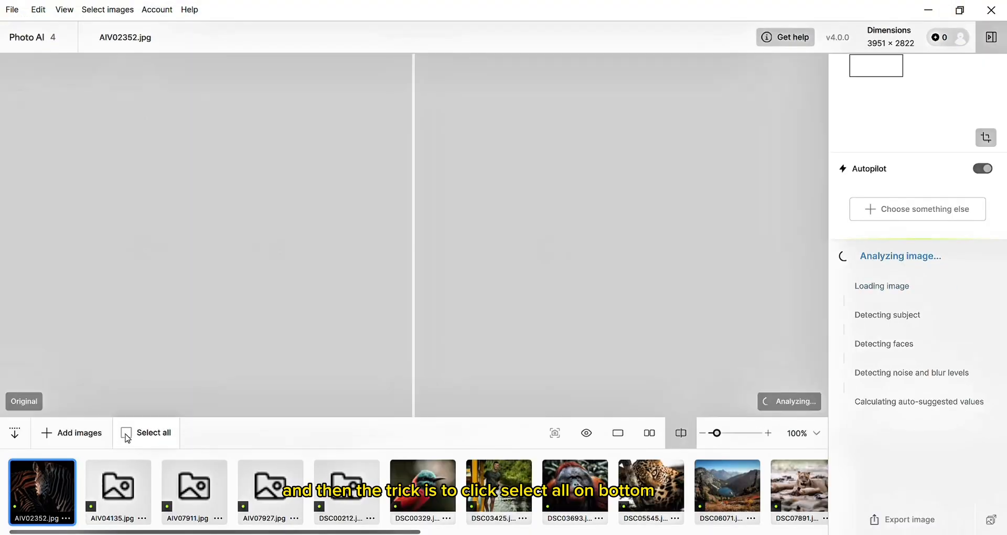
# Step: Select all loaded photos, run Autopilot on them, and preview the hornbill AIV04135.jpg
pyautogui.click(128, 432)
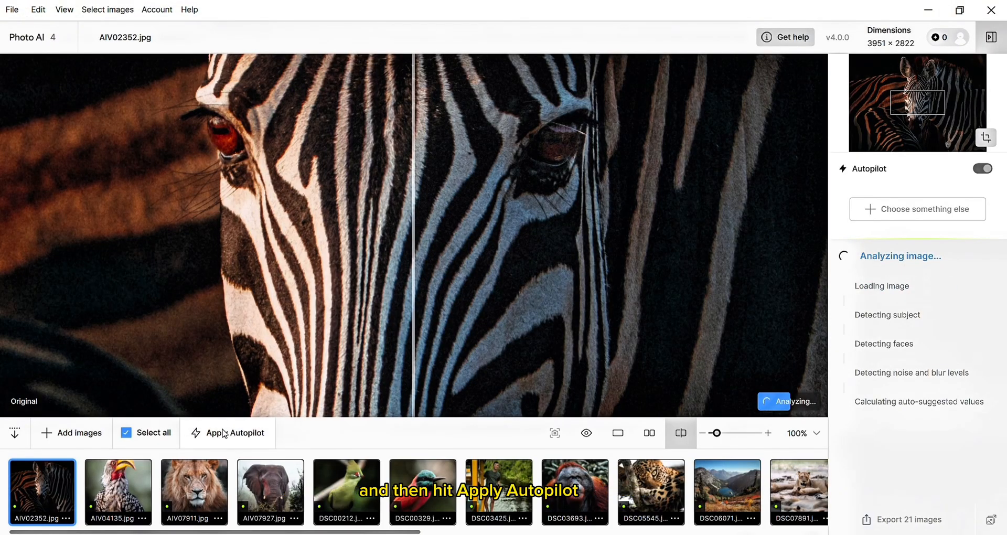
pyautogui.click(235, 432)
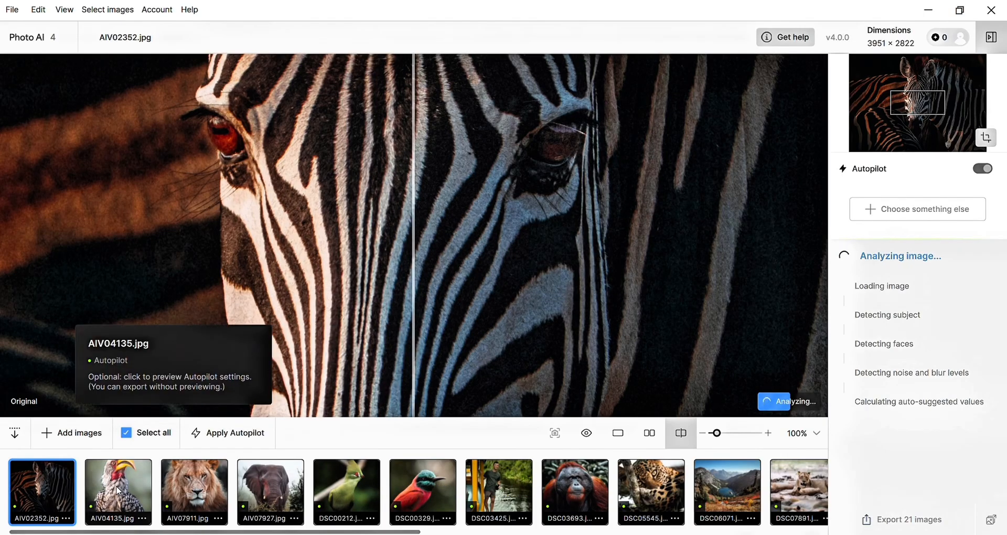
pyautogui.click(118, 492)
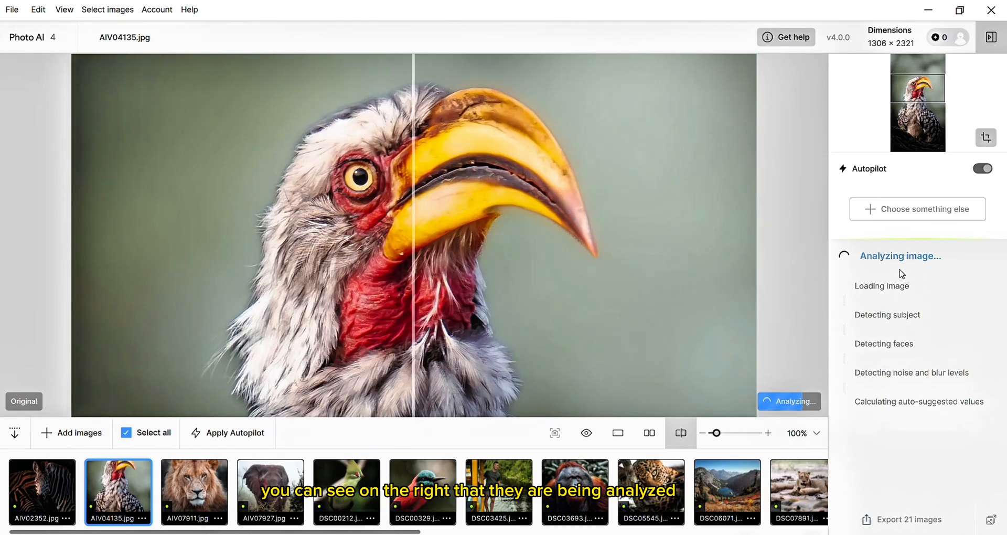
pyautogui.moveTo(884, 309)
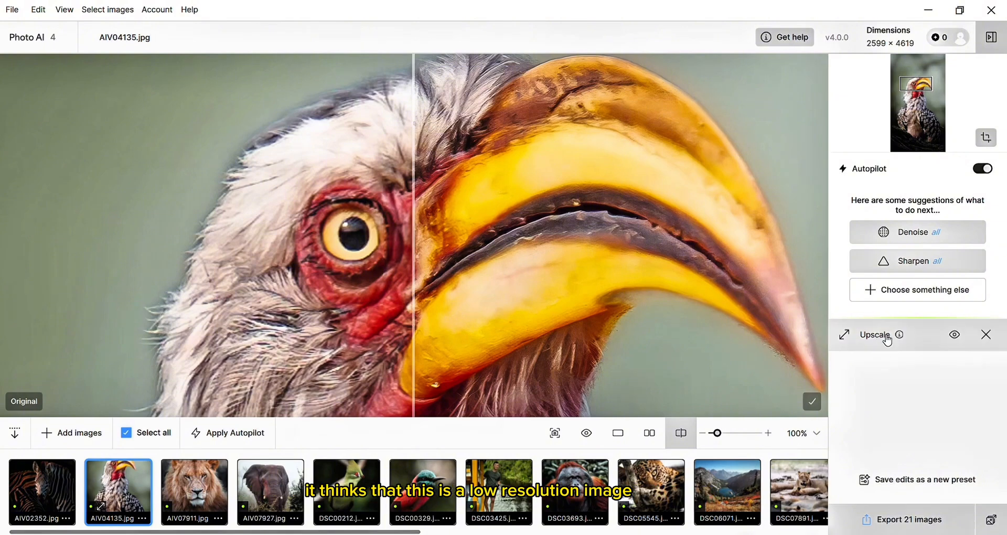
pyautogui.moveTo(954, 335)
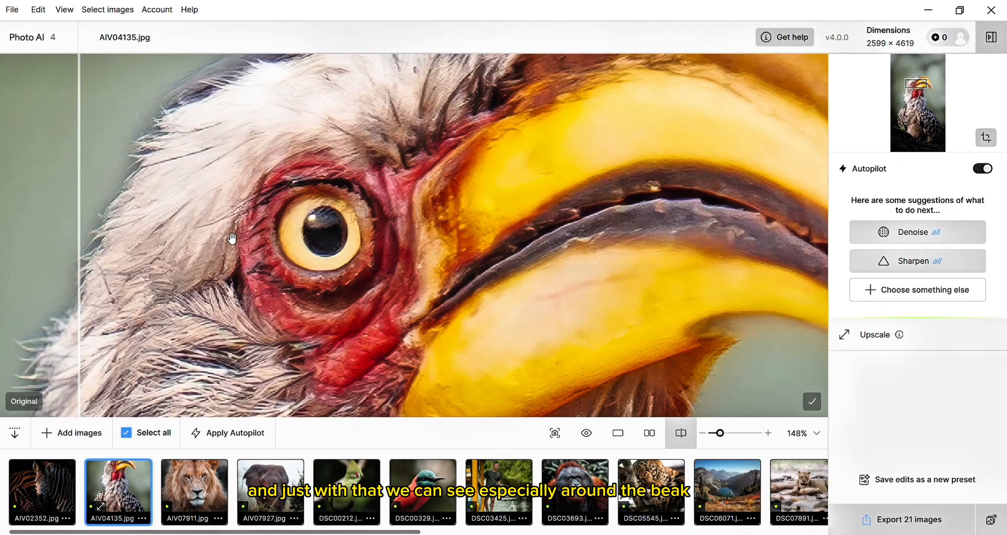
pyautogui.moveTo(273, 203)
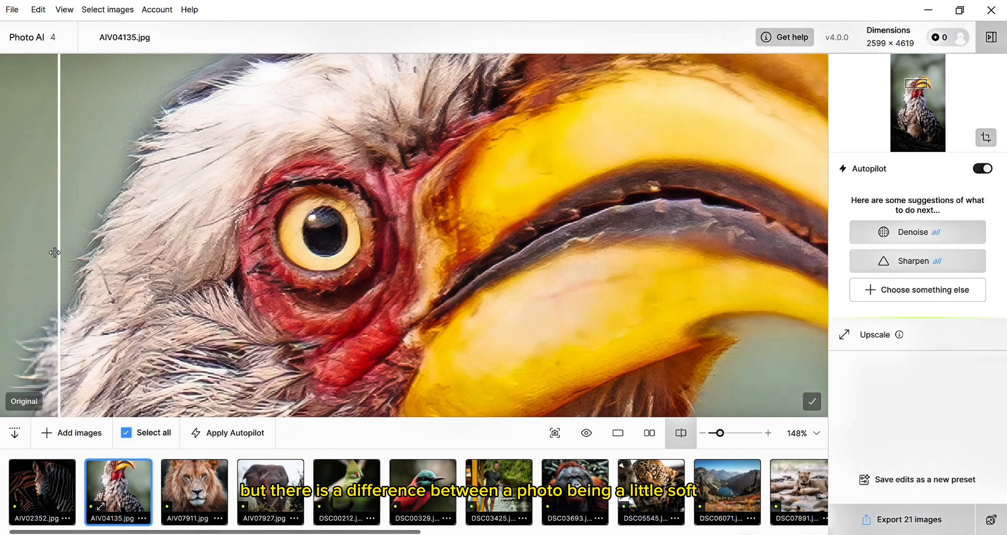
# Step: Compare original and upscaled hornbill feathers around the eye with the split-view slider
pyautogui.moveTo(54, 252); pyautogui.dragTo(747, 255)
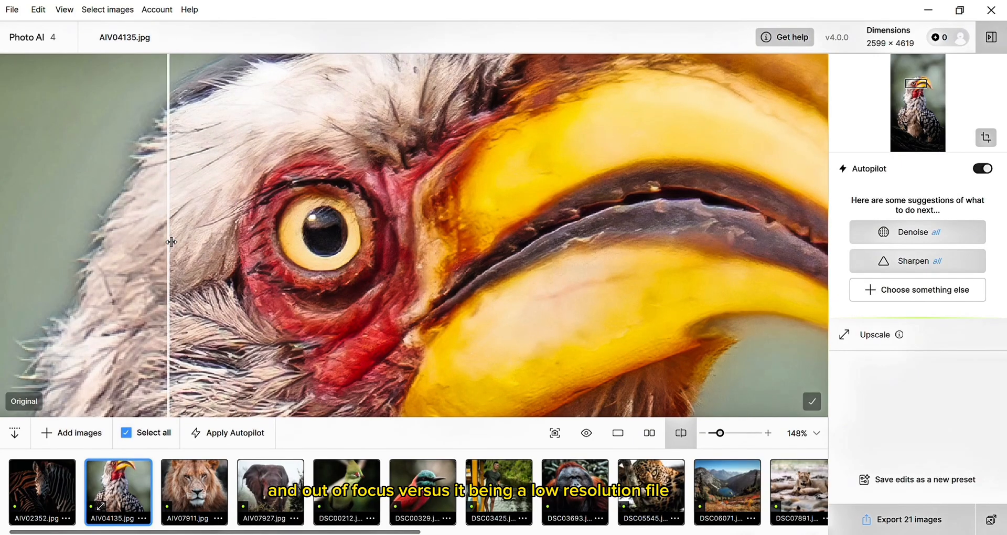
pyautogui.moveTo(172, 242); pyautogui.dragTo(218, 243)
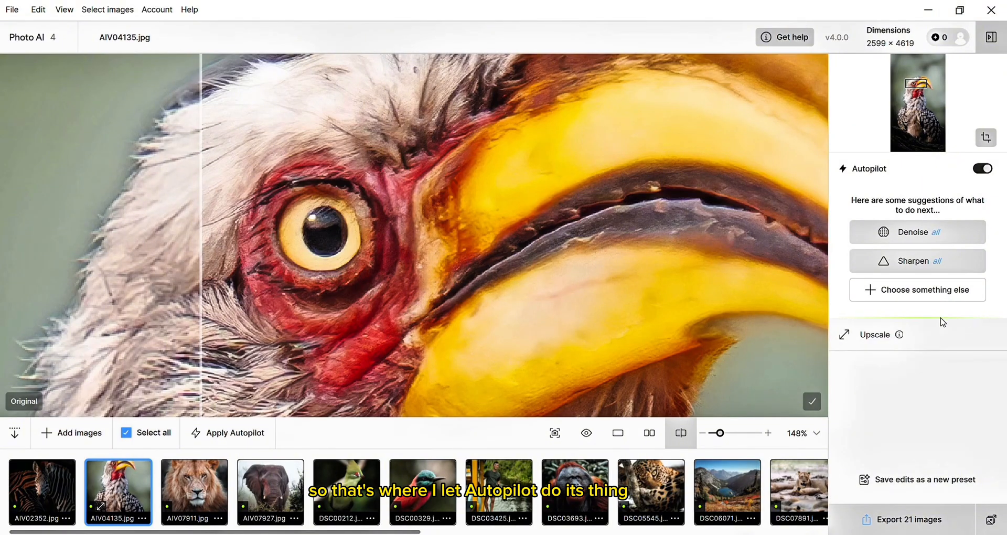
pyautogui.moveTo(269, 491)
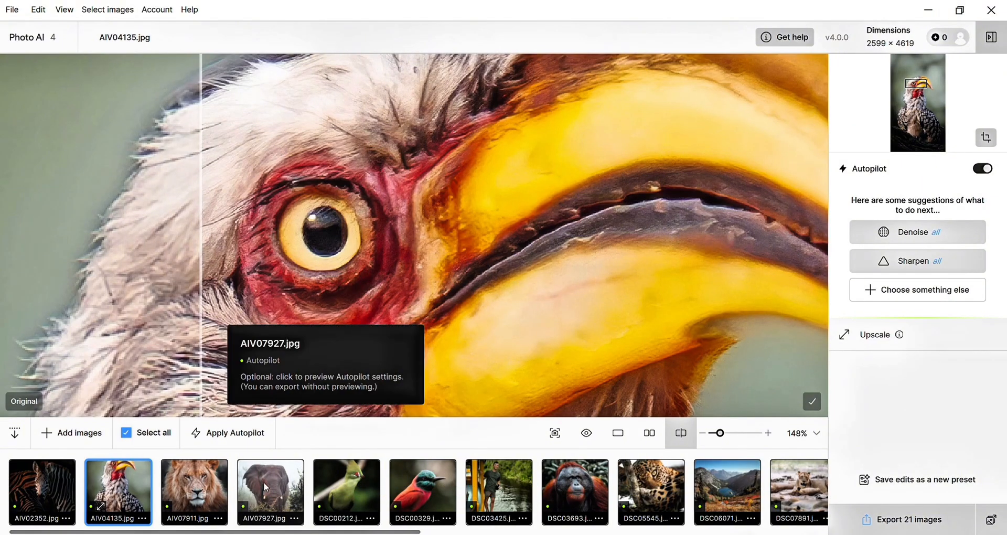
# Step: Open elephant AIV07927.jpg, zoom on the tusk and compare Autopilot's Denoise against the noisy original
pyautogui.click(270, 491)
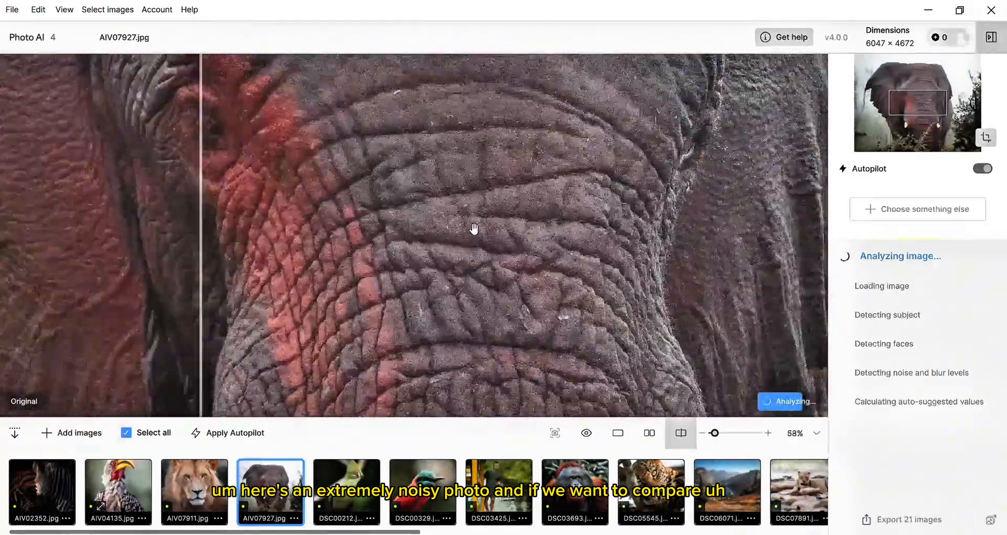
pyautogui.click(649, 432)
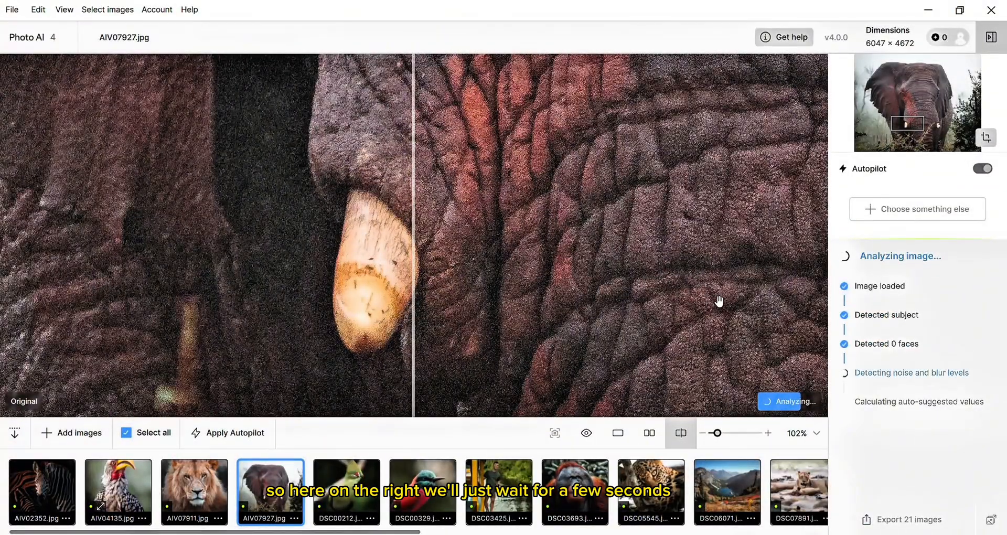
pyautogui.moveTo(863, 423)
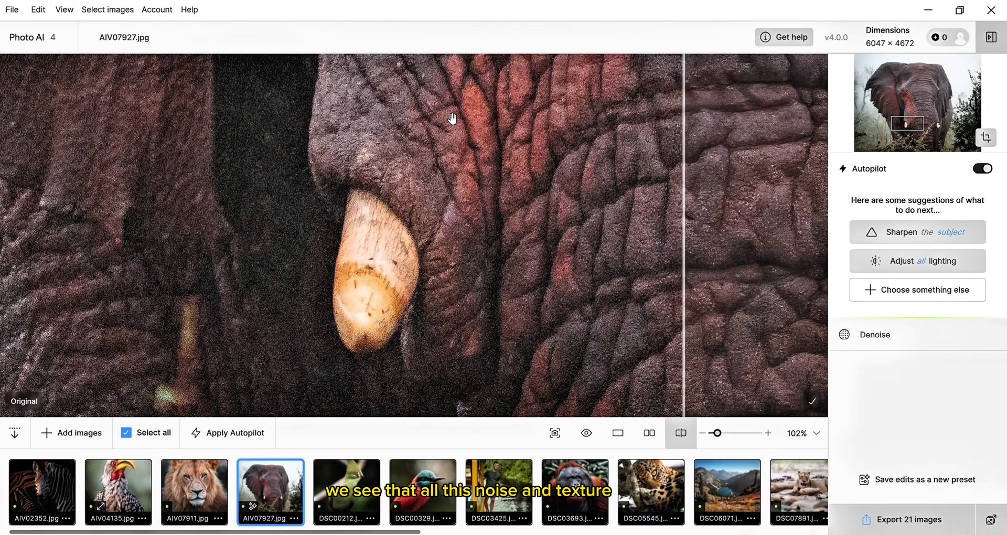
pyautogui.moveTo(686, 241)
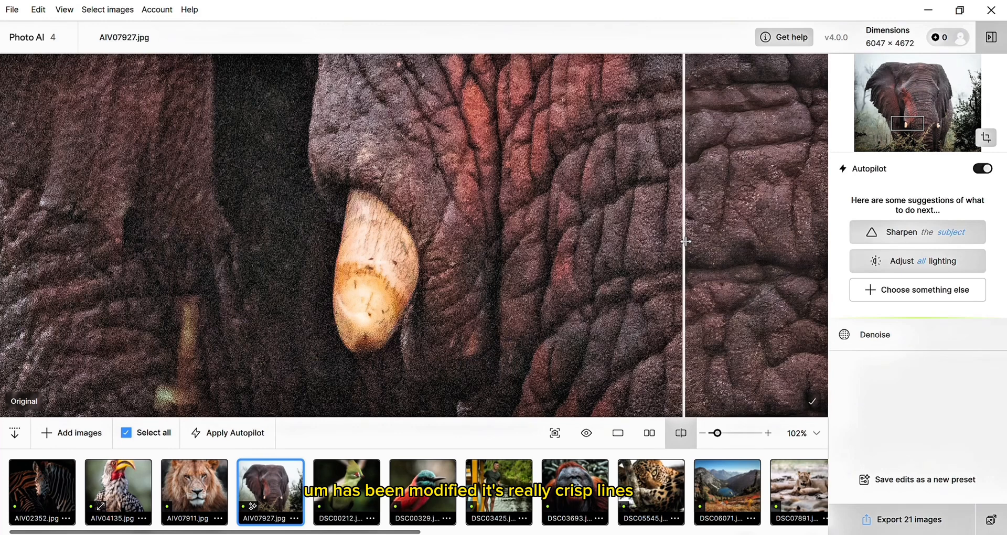
pyautogui.moveTo(686, 242); pyautogui.dragTo(235, 242)
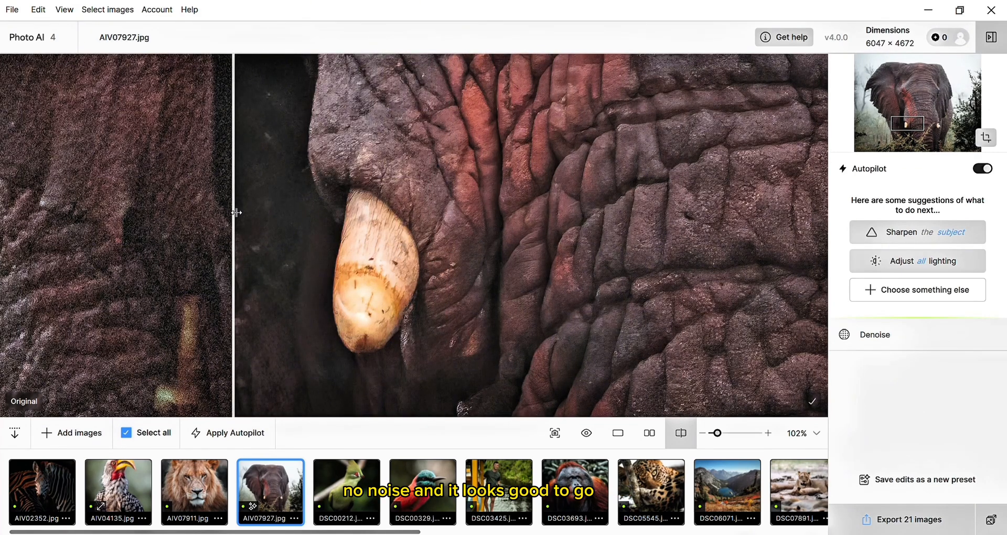
pyautogui.moveTo(394, 268)
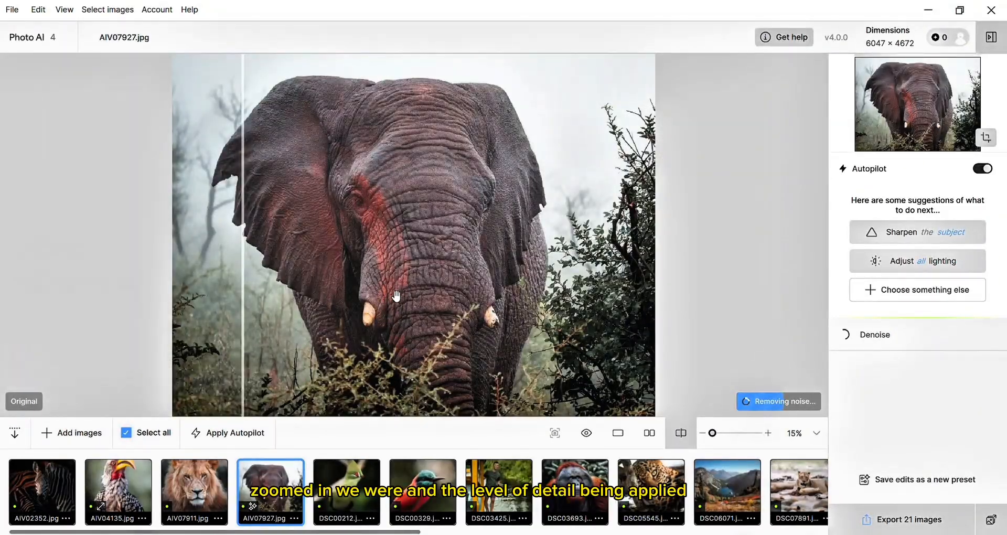
pyautogui.moveTo(422, 493)
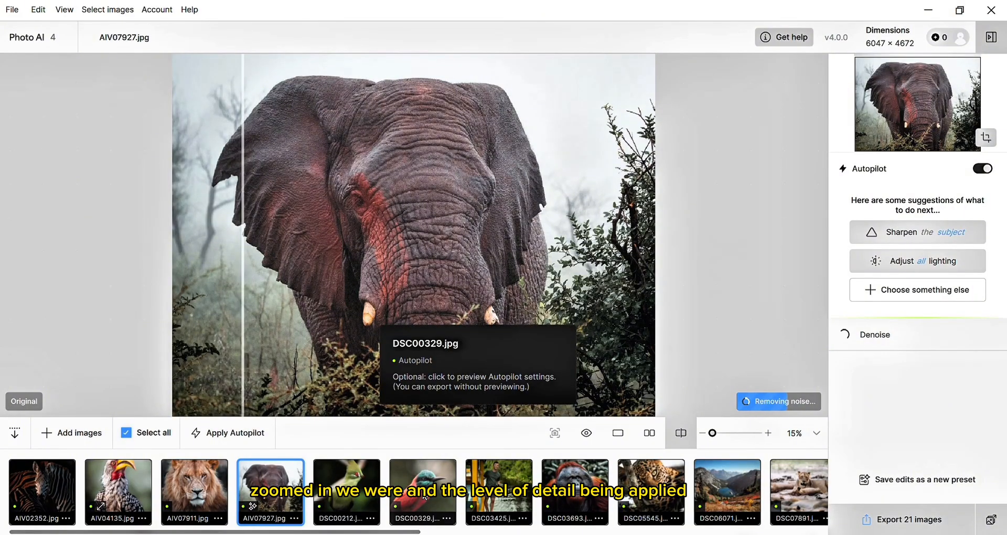
# Step: Open bee-eater DSC00329.jpg and compare sharpened feathers, eye and beak against the original
pyautogui.click(422, 492)
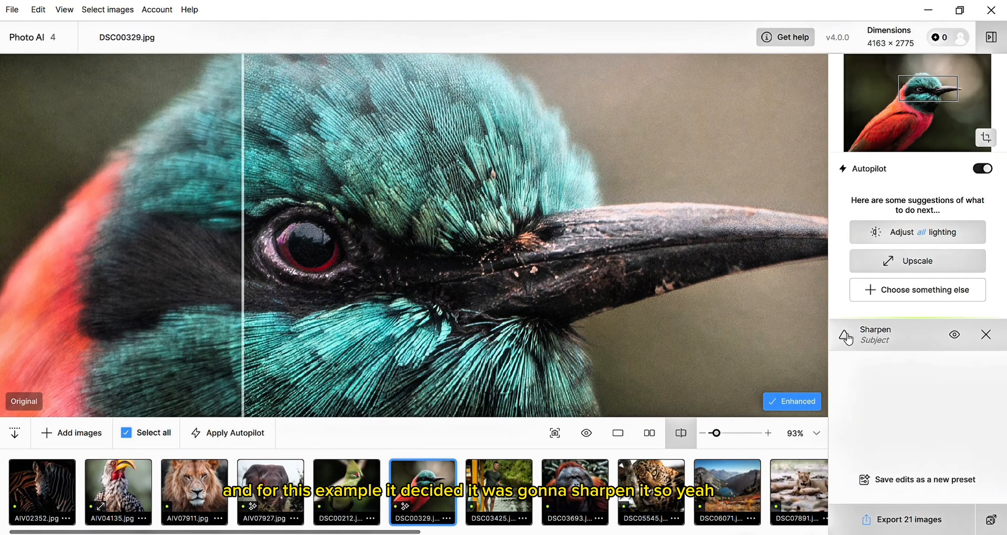
pyautogui.moveTo(979, 378)
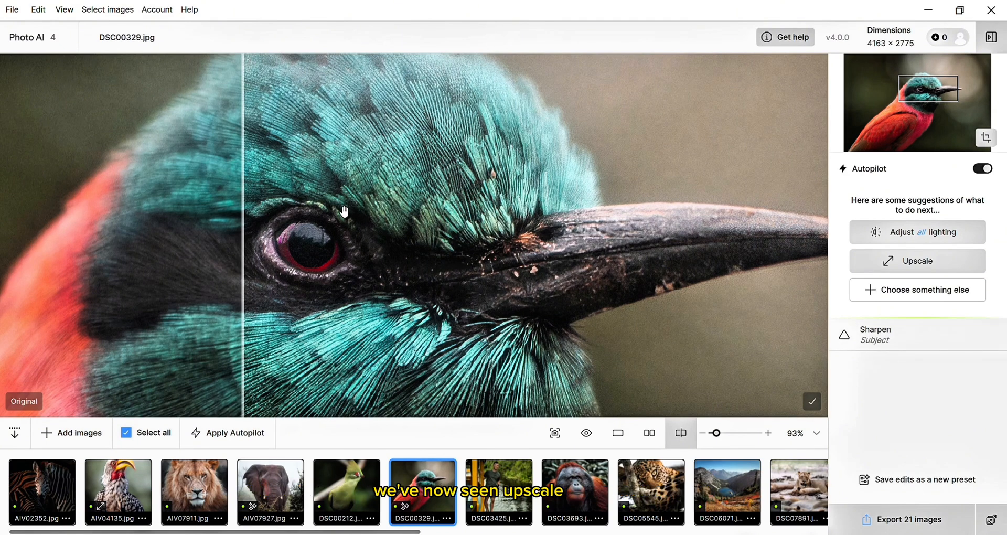
pyautogui.moveTo(514, 258)
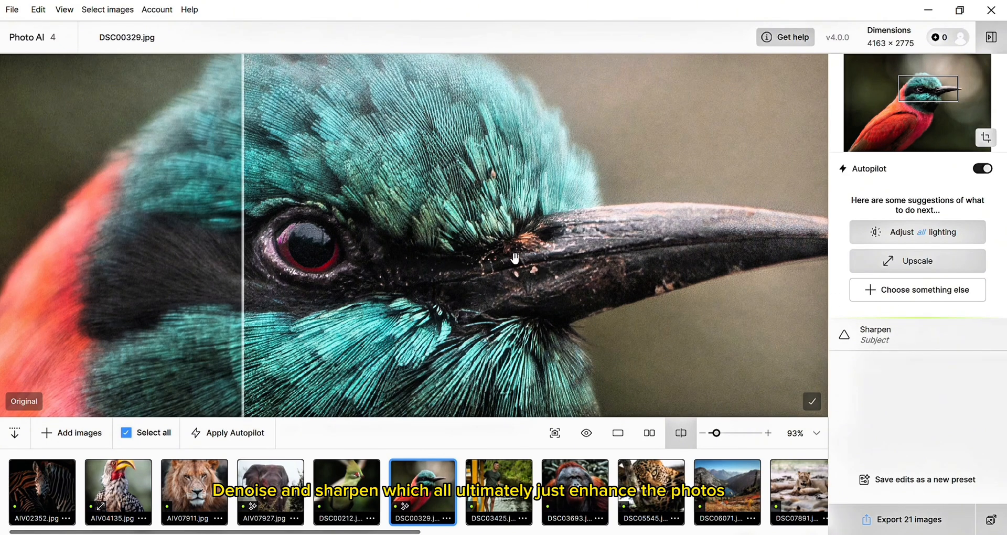
pyautogui.moveTo(679, 229)
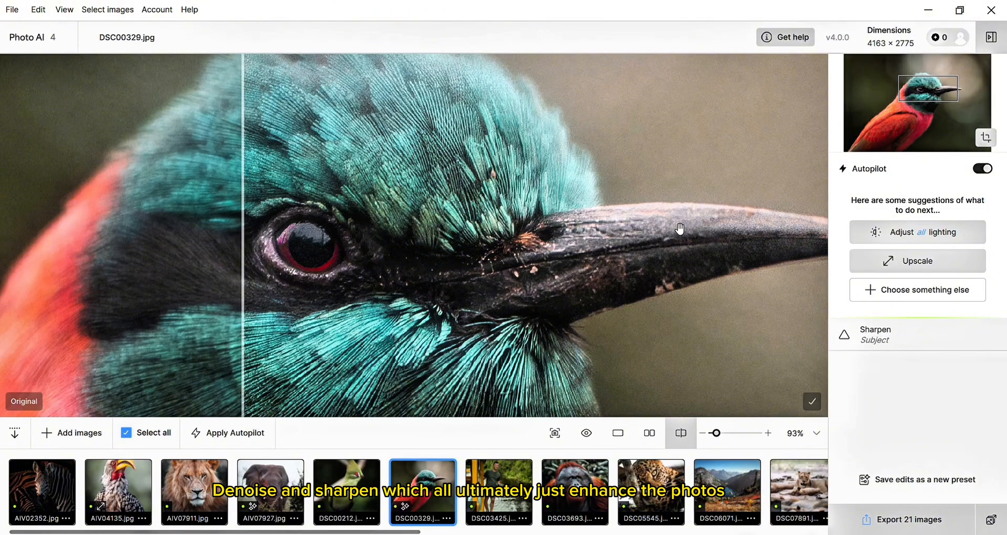
pyautogui.moveTo(812, 239)
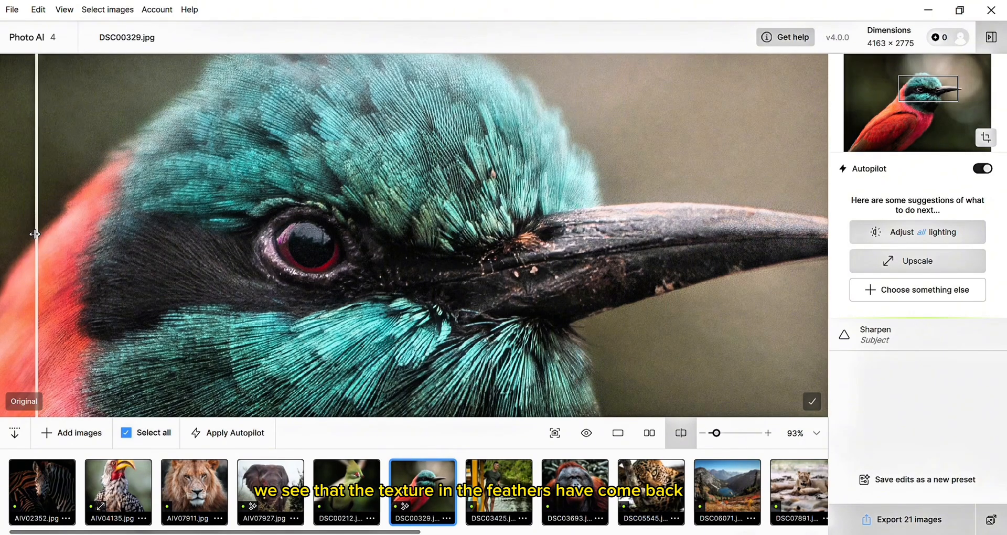
pyautogui.moveTo(35, 234); pyautogui.dragTo(289, 254)
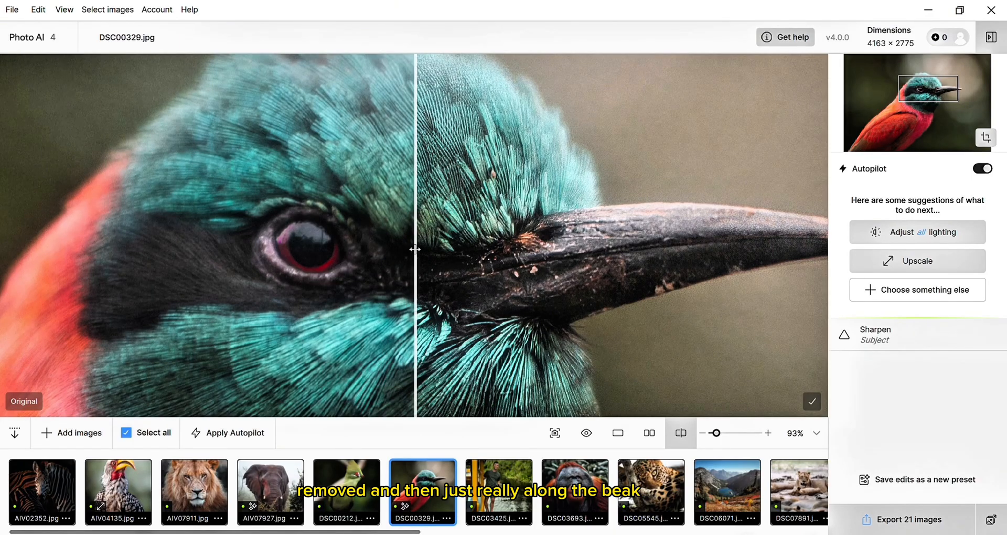
pyautogui.moveTo(414, 249); pyautogui.dragTo(790, 249)
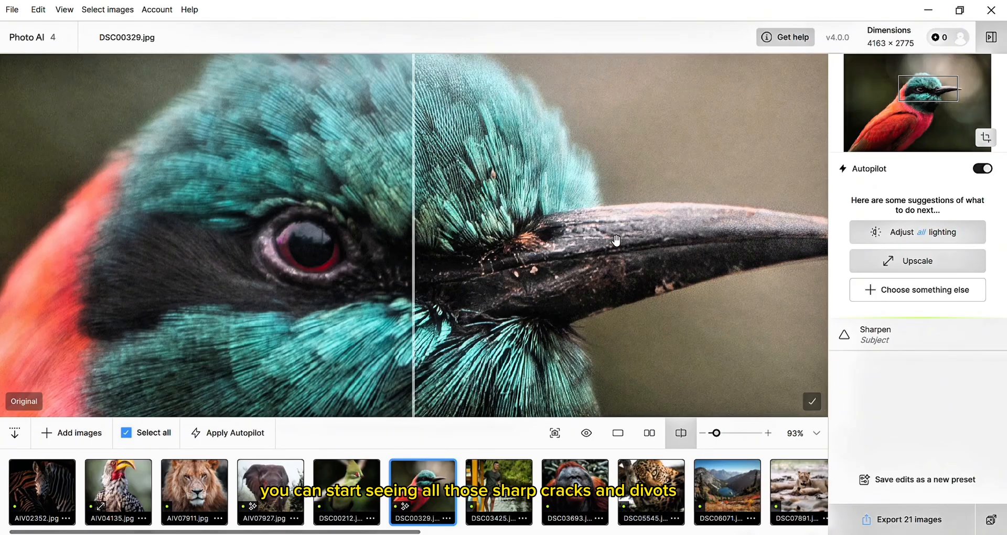
pyautogui.moveTo(411, 250); pyautogui.dragTo(761, 252)
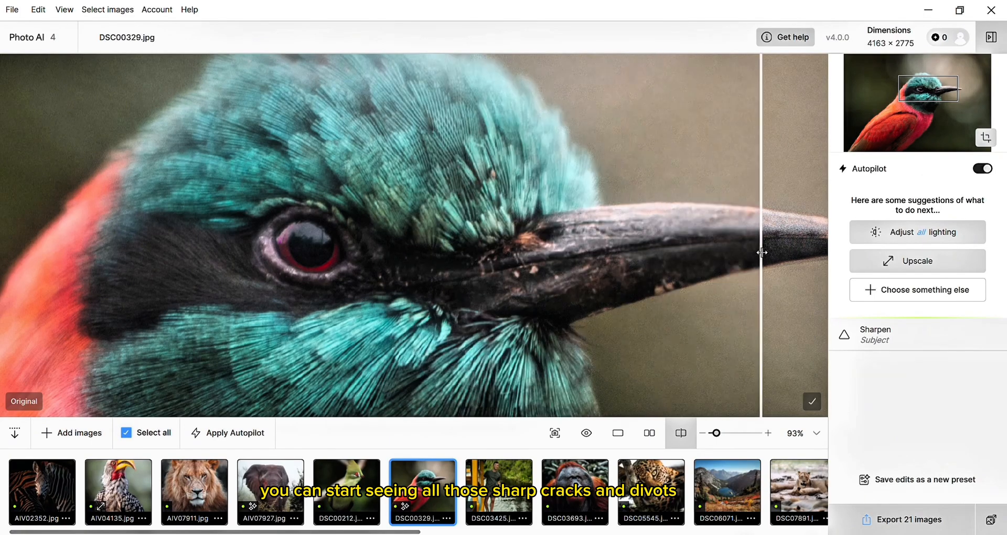
pyautogui.moveTo(762, 252); pyautogui.dragTo(225, 249)
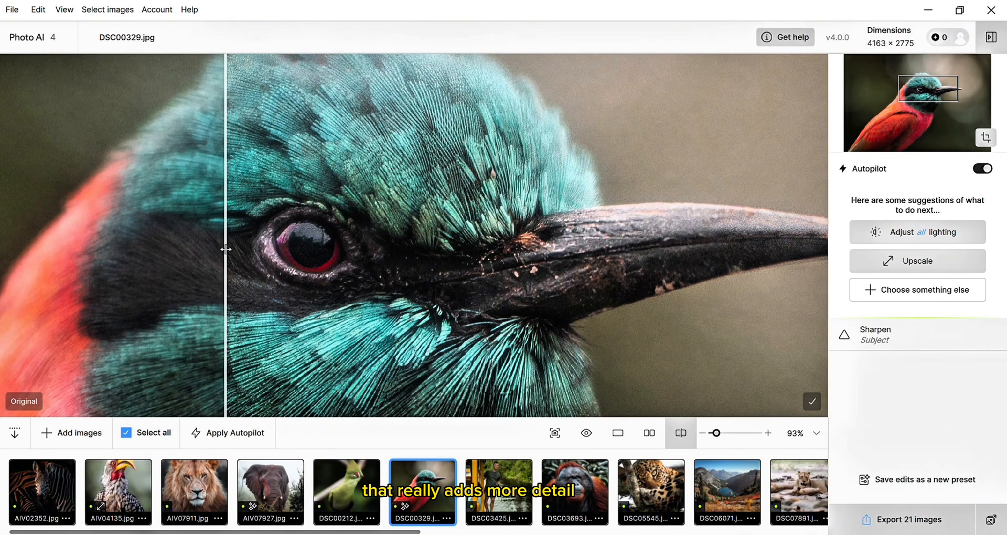
# Step: Scroll the filmstrip right toward the remaining photos
pyautogui.hscroll(3)
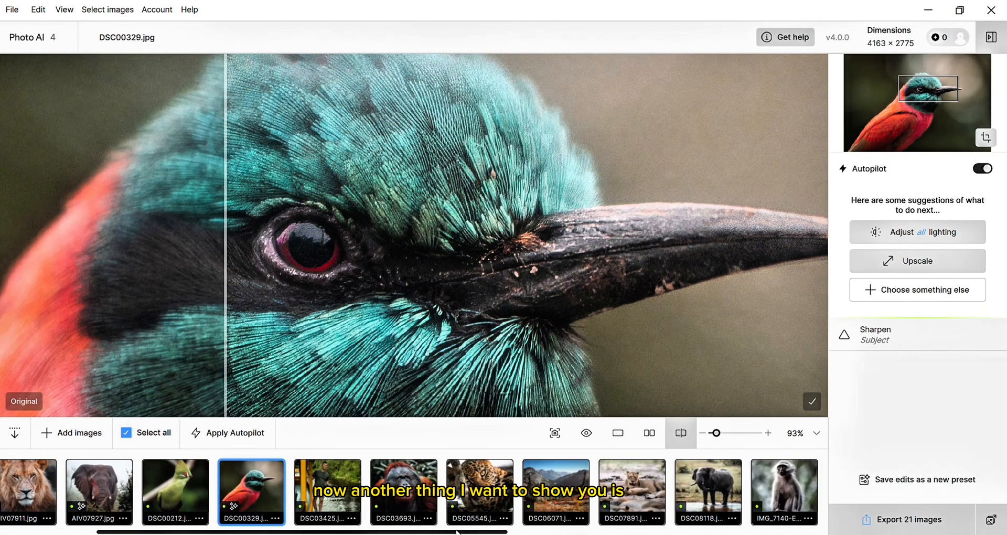
pyautogui.hscroll(3)
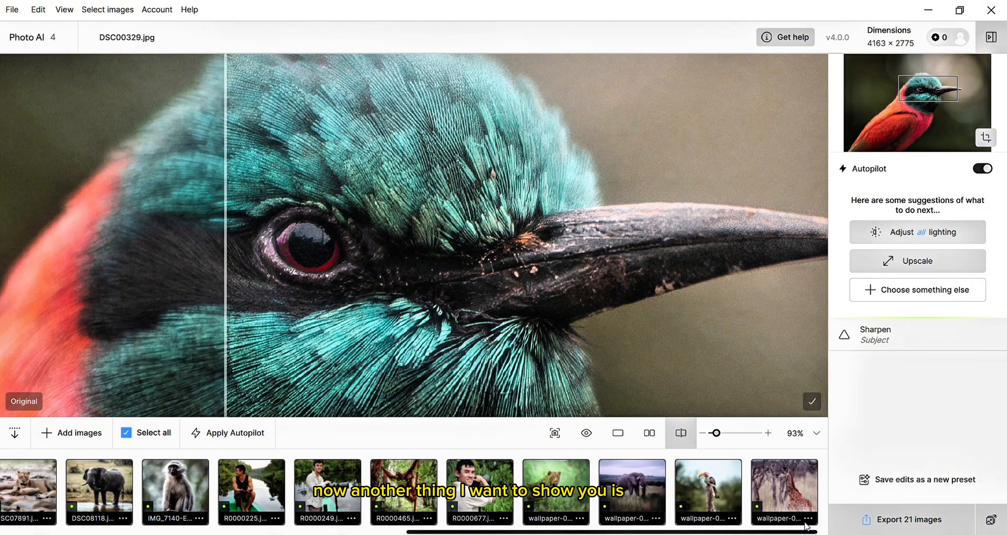
# Step: Open portrait R0000677.jpg and compare the recovered, sharpened face with the original
pyautogui.click(478, 487)
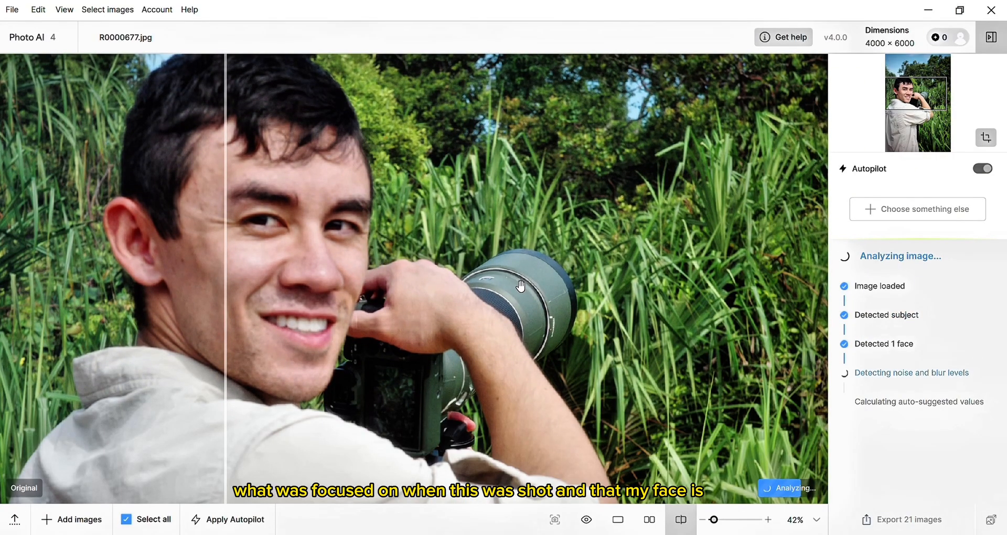
pyautogui.moveTo(474, 247)
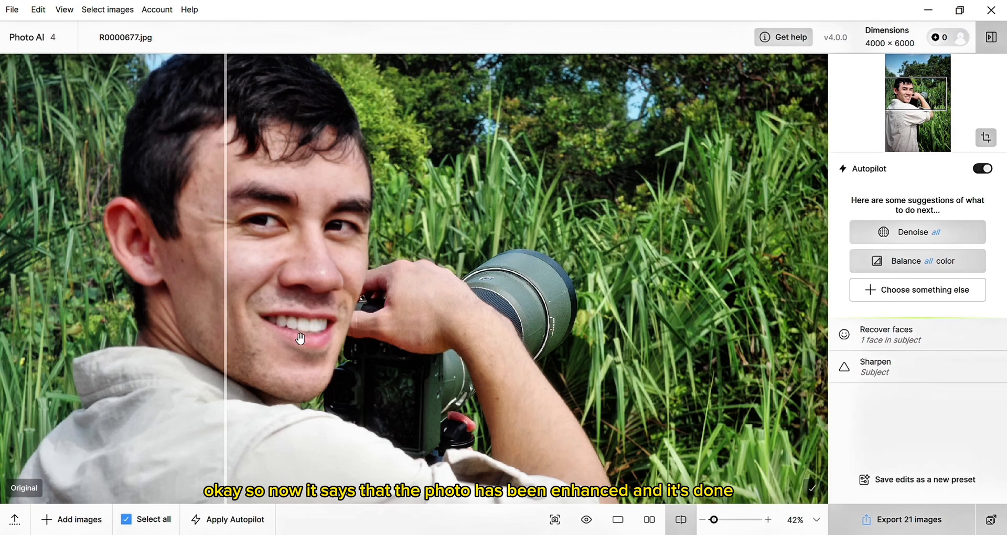
pyautogui.moveTo(228, 289); pyautogui.dragTo(146, 289)
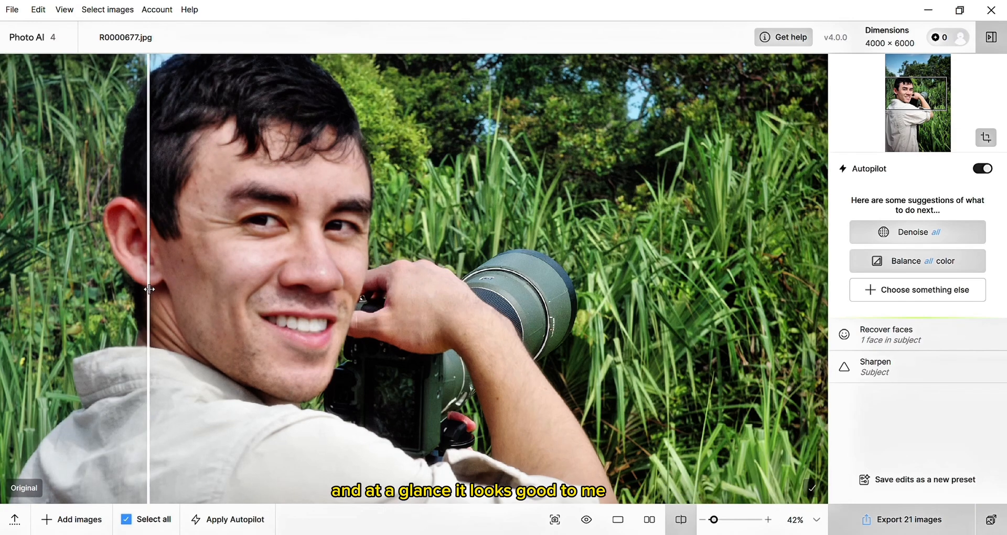
pyautogui.moveTo(296, 242)
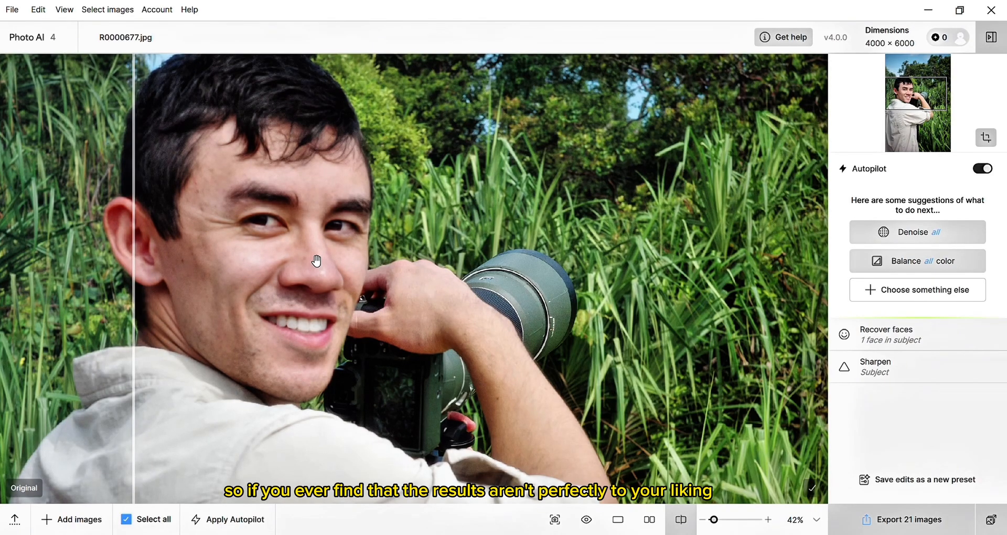
pyautogui.moveTo(886, 334)
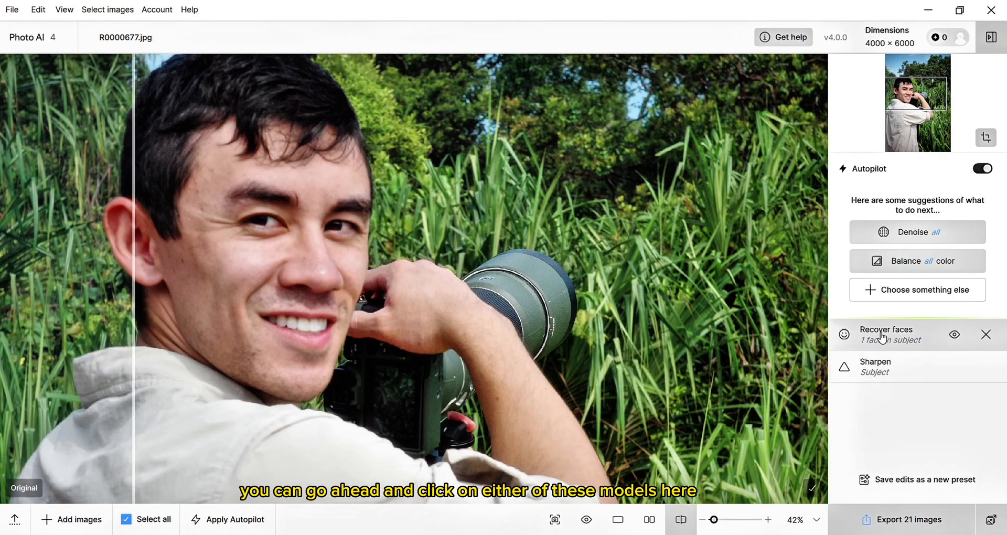
pyautogui.moveTo(921, 338)
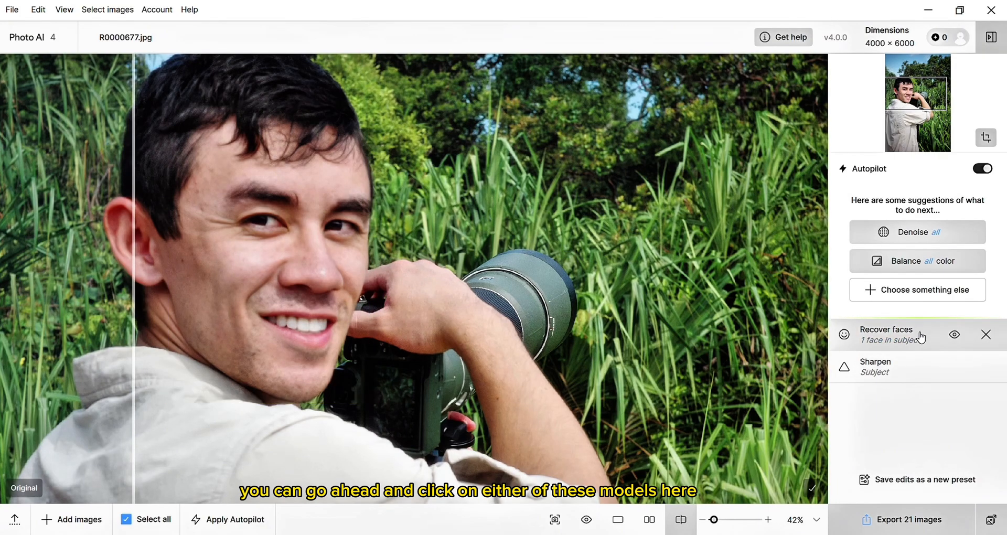
# Step: Raise the Recover faces strength on the portrait from 62 to 67
pyautogui.click(887, 335)
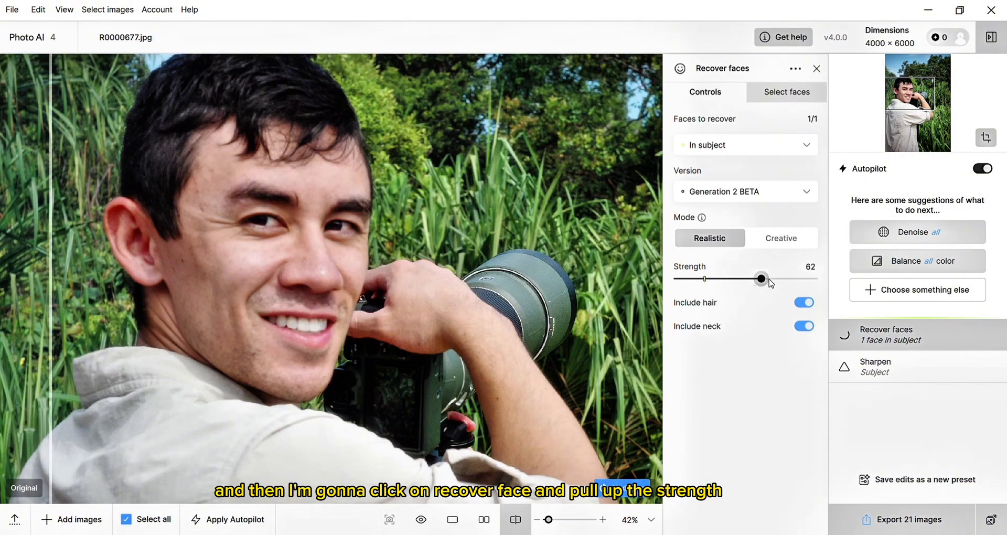
pyautogui.moveTo(760, 278); pyautogui.dragTo(770, 278)
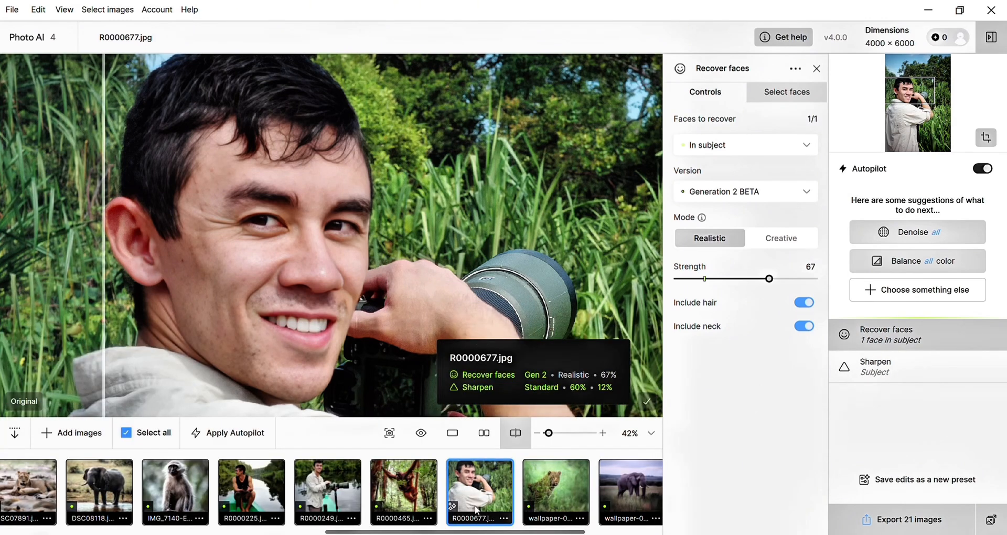
pyautogui.hscroll(3)
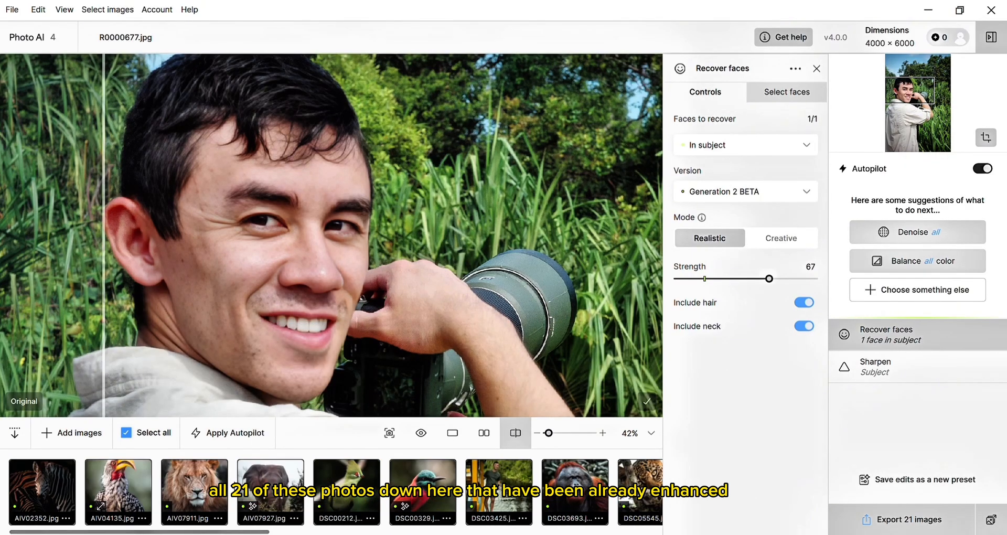
pyautogui.moveTo(321, 504)
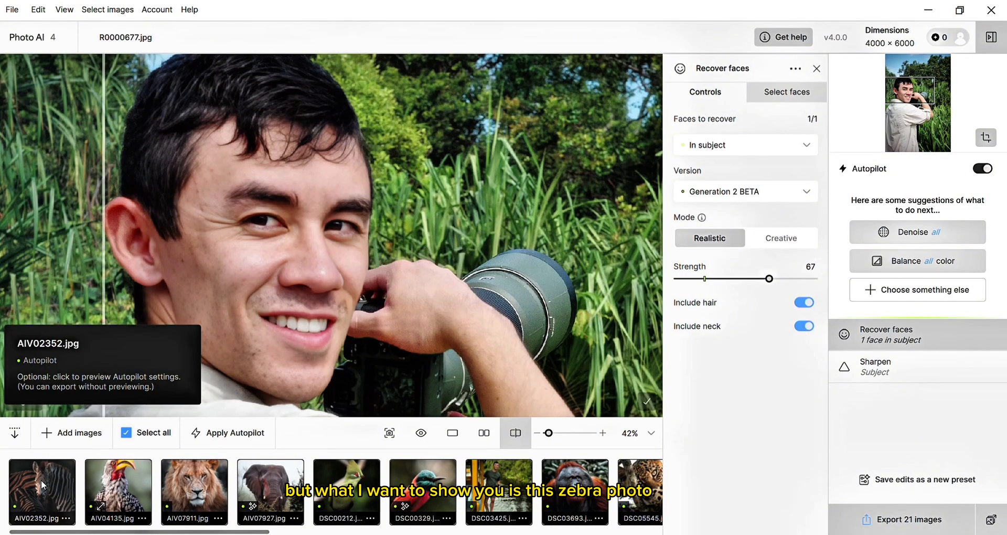
# Step: Open the zebra close-up AIV02352.jpg from the filmstrip
pyautogui.click(41, 491)
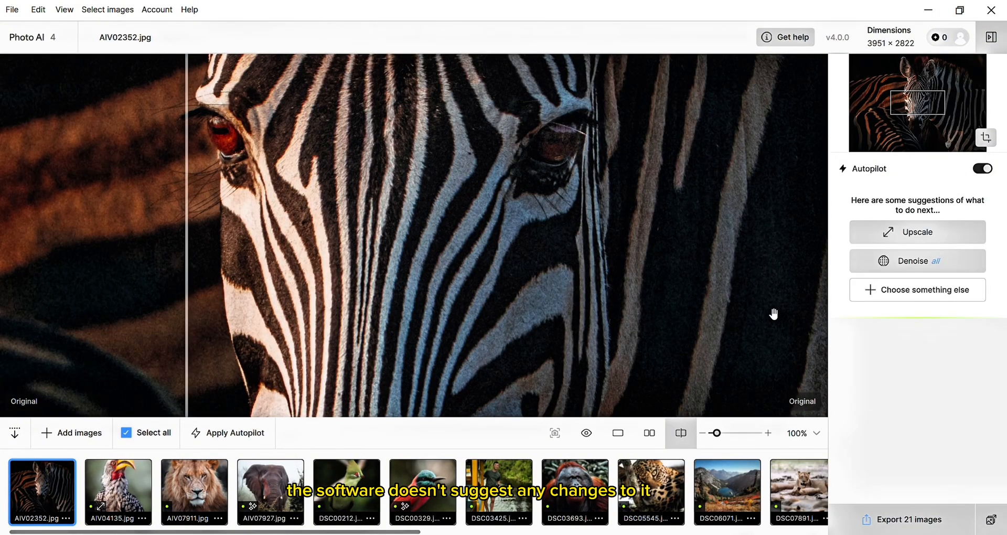
pyautogui.moveTo(890, 364)
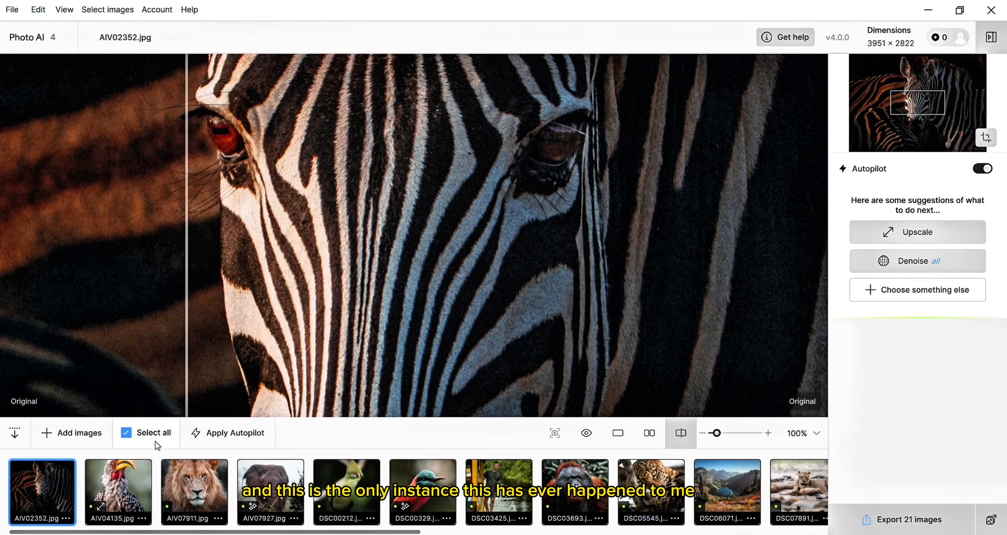
pyautogui.moveTo(16, 435)
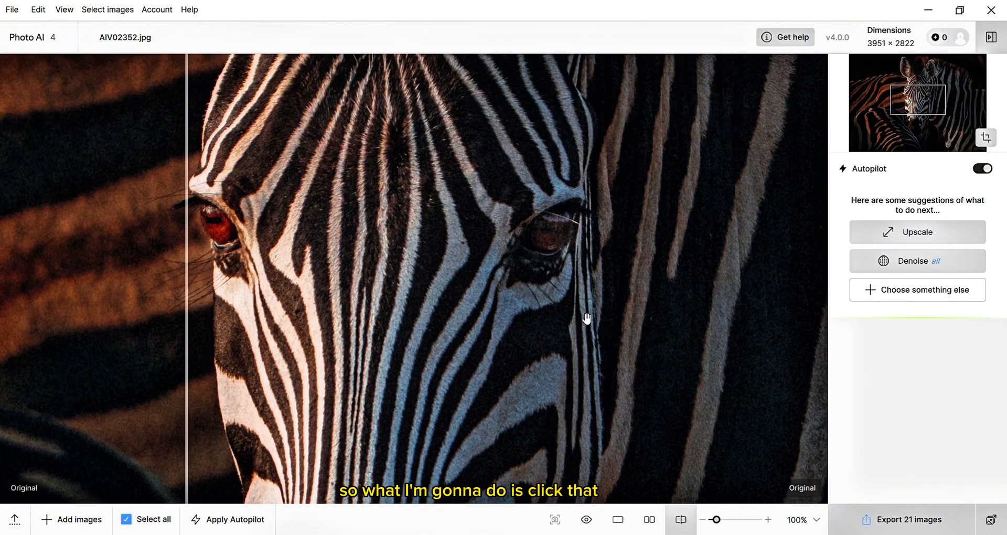
# Step: Add Sharpen (Subject) to the zebra photo from the Choose something else list
pyautogui.click(925, 289)
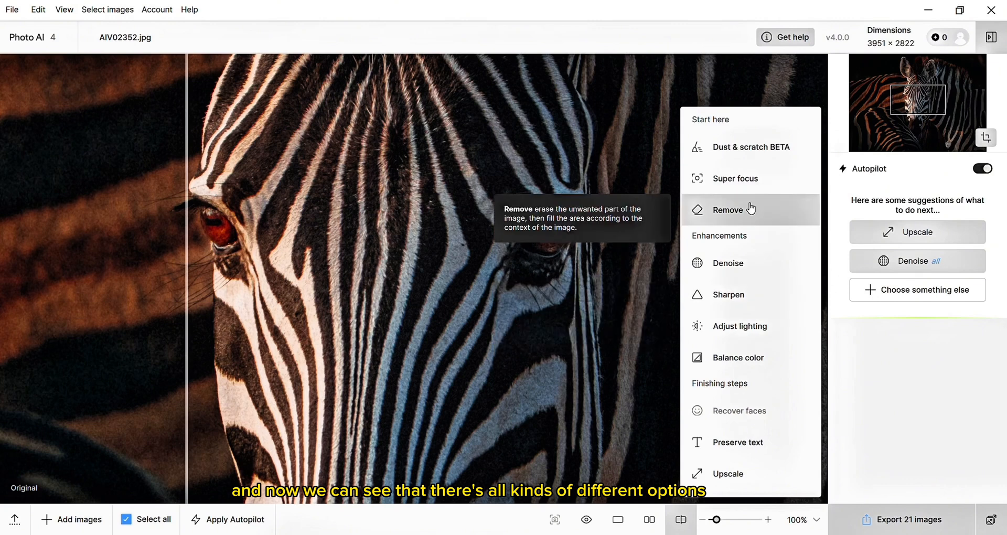
pyautogui.moveTo(749, 473)
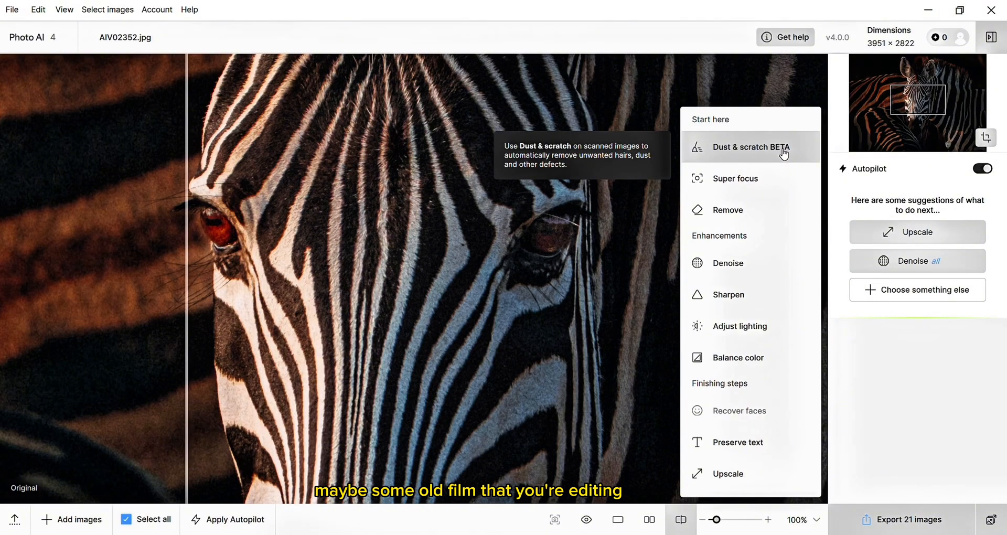
pyautogui.moveTo(727, 210)
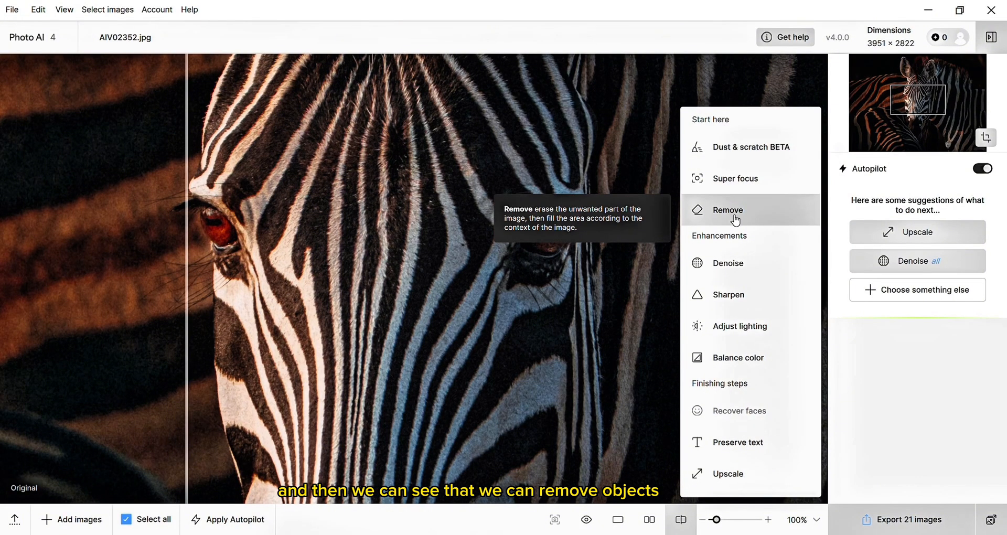
pyautogui.moveTo(722, 196)
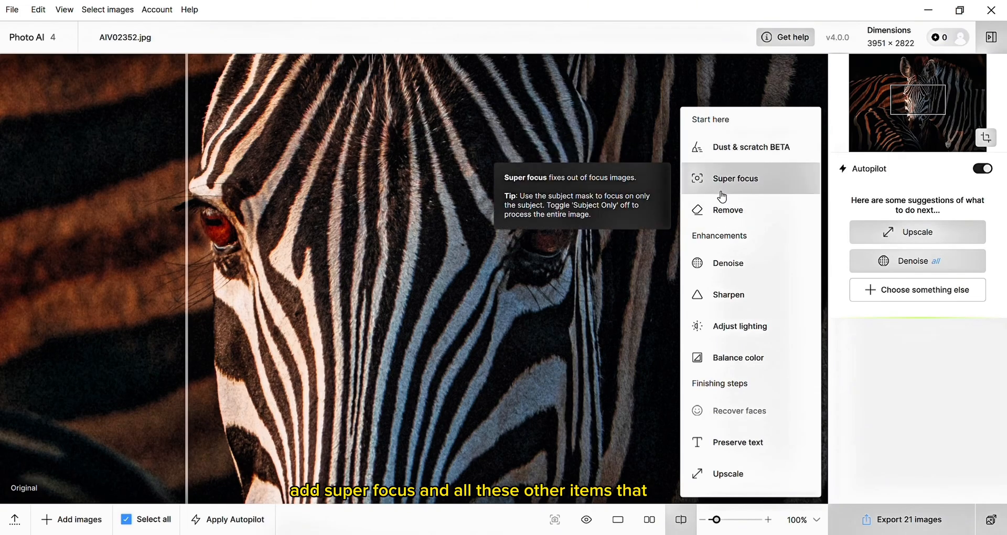
pyautogui.moveTo(737, 295)
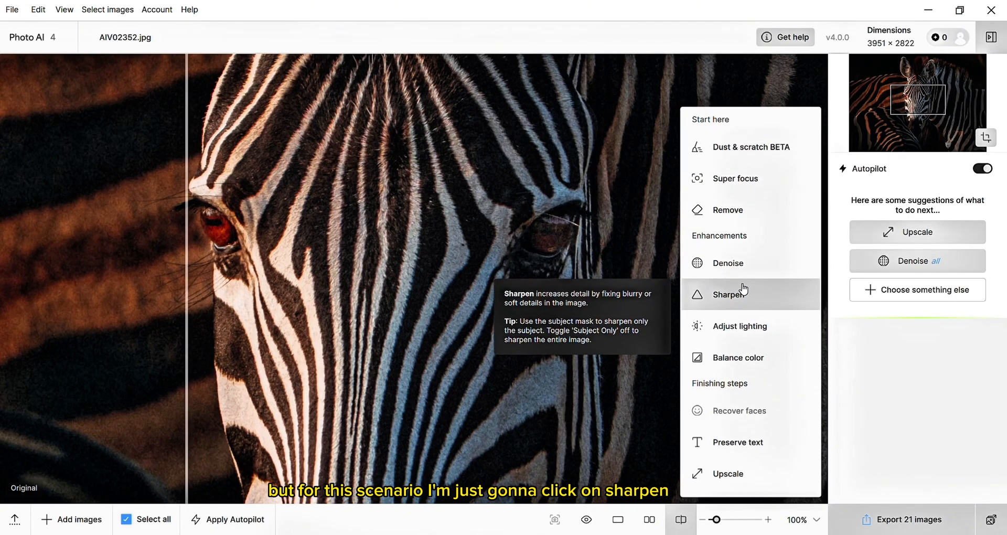
pyautogui.click(726, 294)
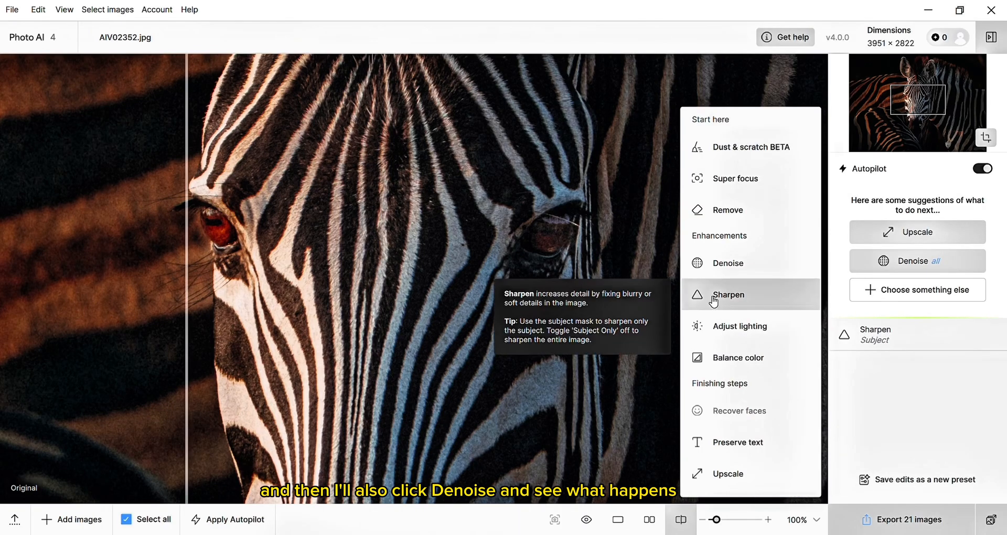
# Step: Add Denoise with the Normal model at strength 43 to the zebra photo
pyautogui.click(728, 263)
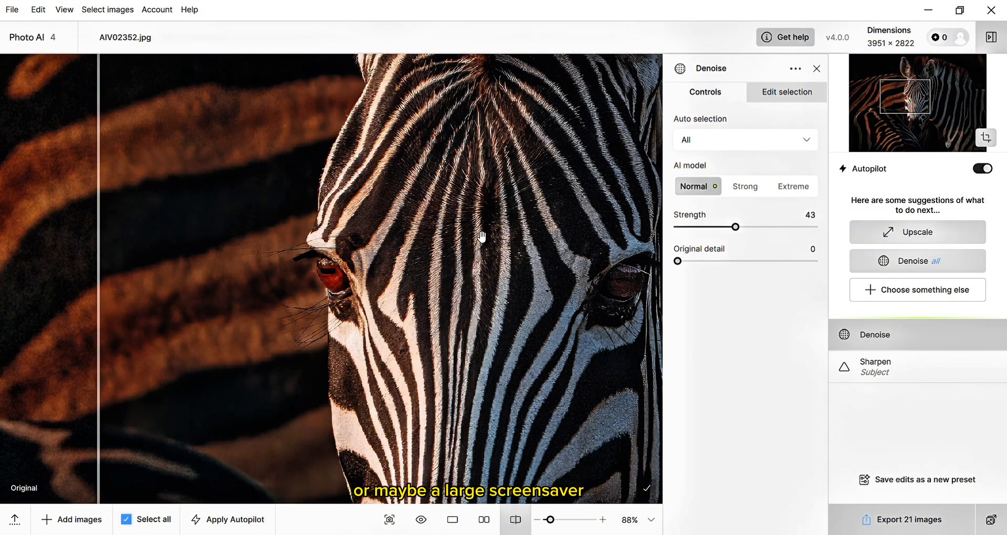
pyautogui.scroll(-3)
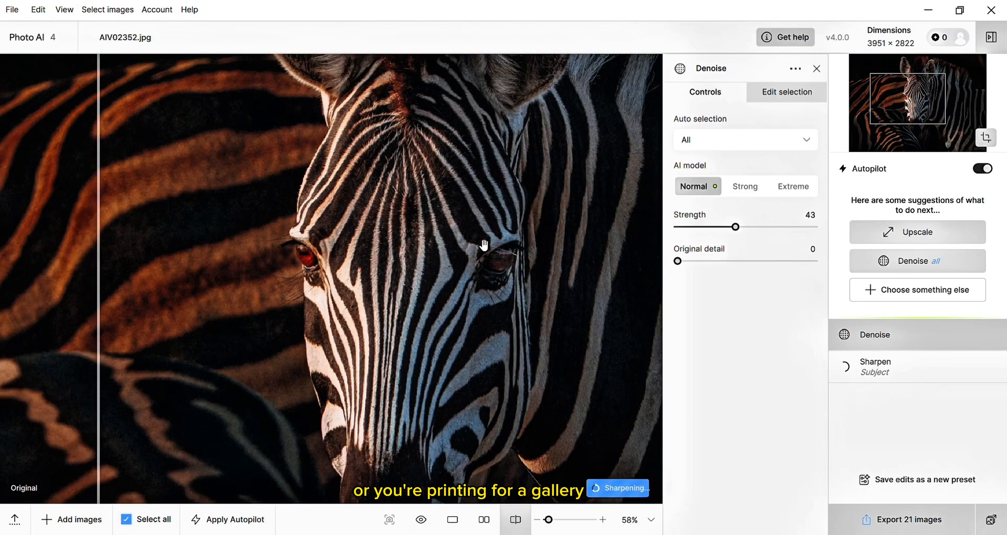
pyautogui.scroll(-3)
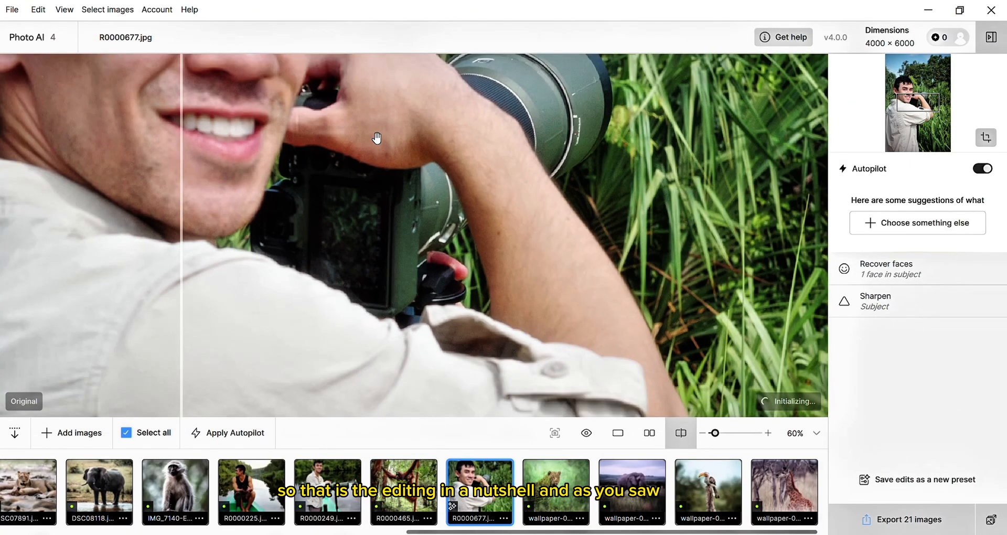
# Step: Limit the export to the current portrait only and bring up its export settings with the -topaz suffix
pyautogui.scroll(-3)
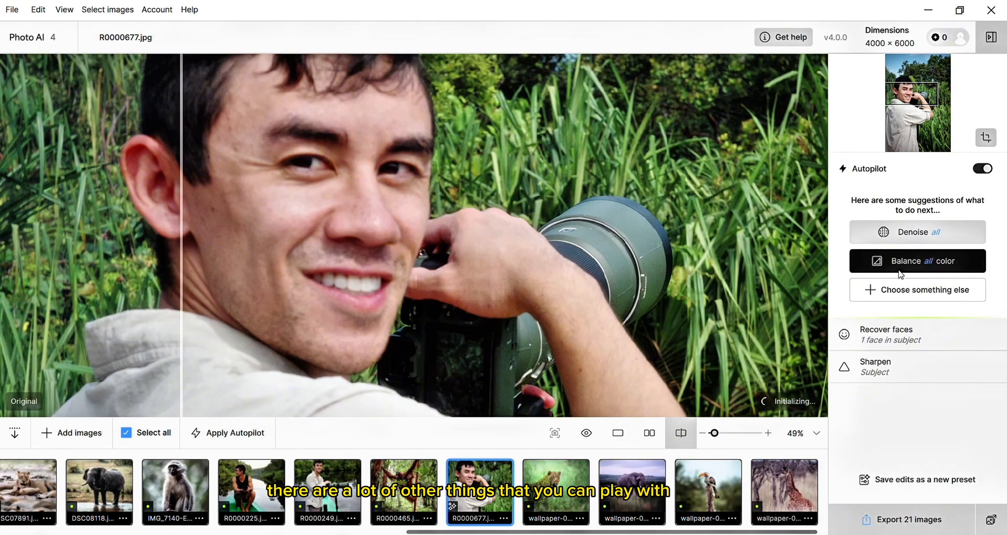
pyautogui.click(917, 290)
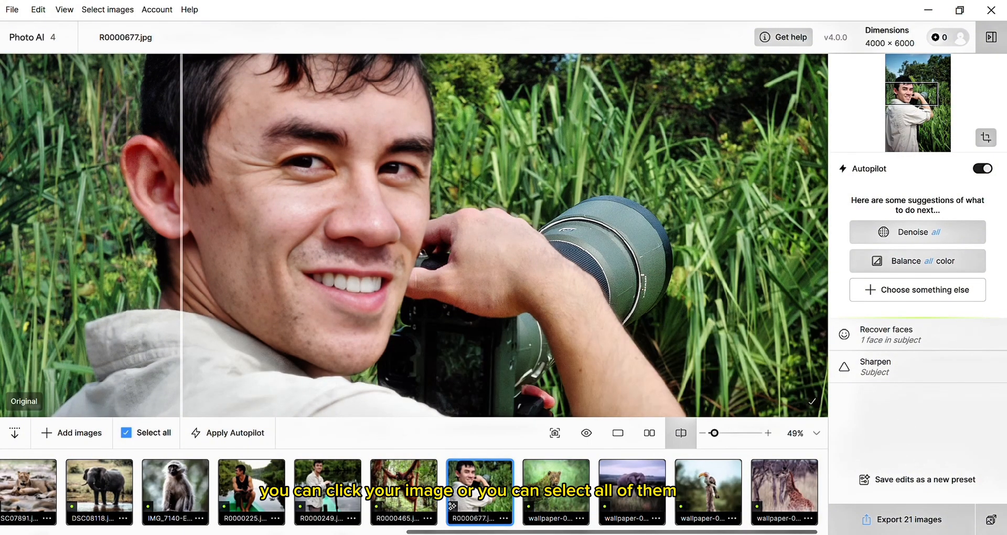
pyautogui.click(479, 492)
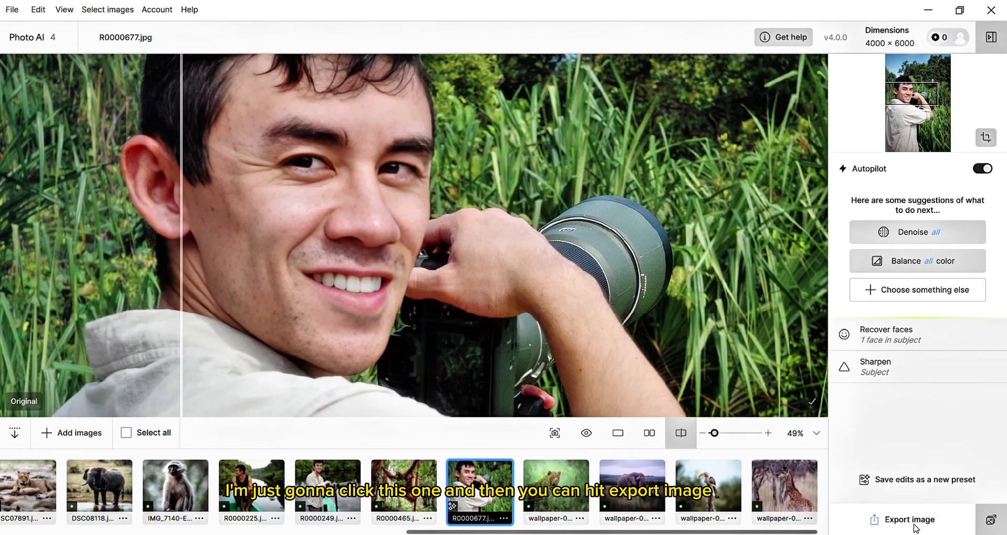
pyautogui.click(907, 519)
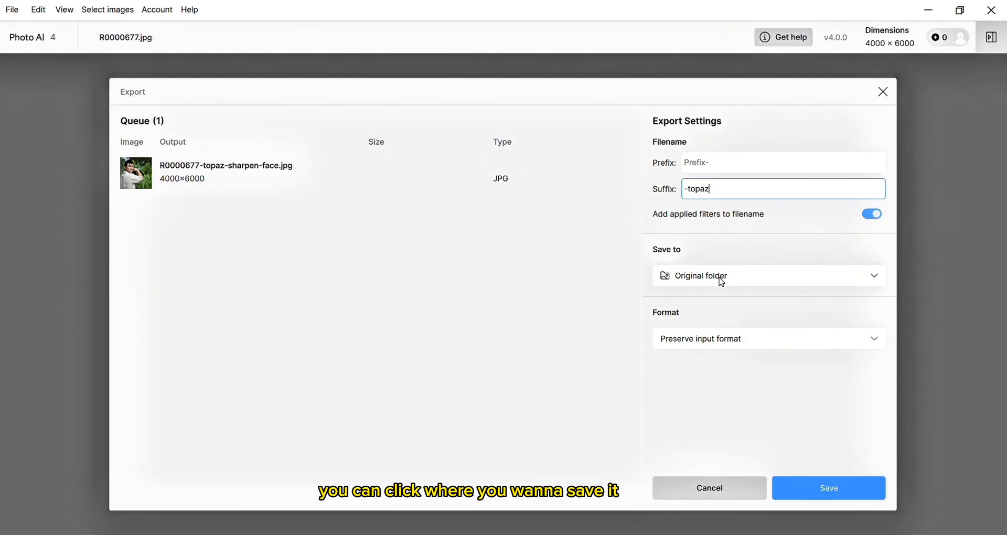
# Step: Choose Original folder as the save location and start the portrait export
pyautogui.click(767, 275)
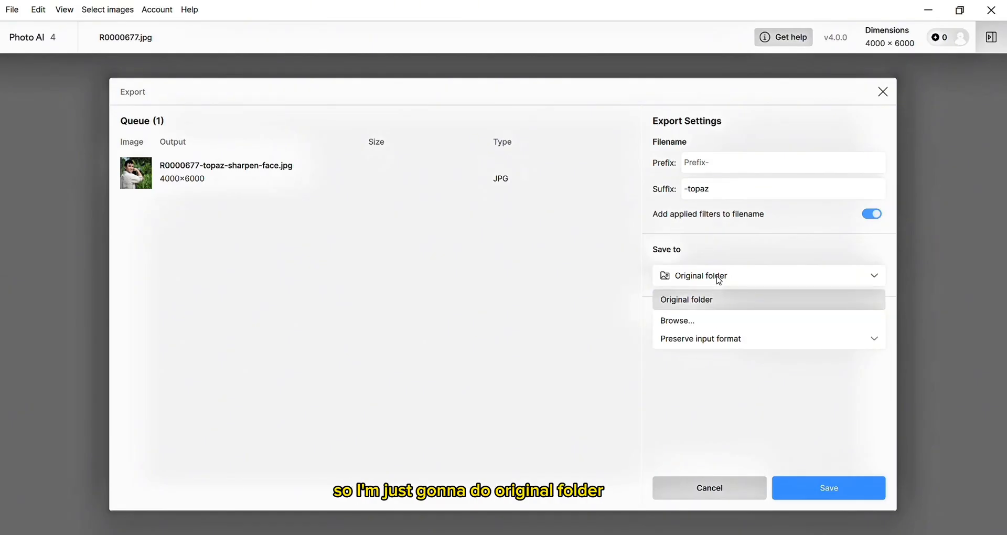
pyautogui.click(686, 300)
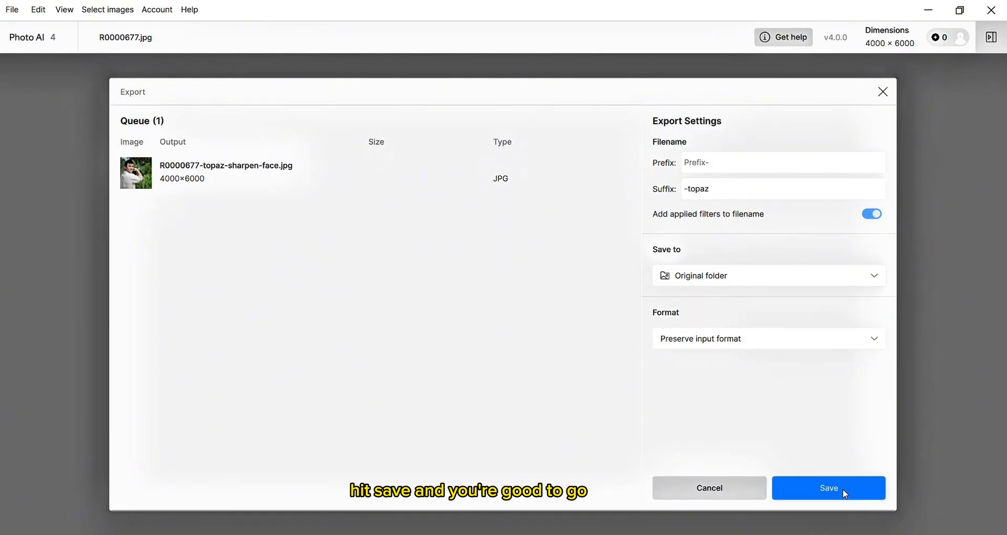
pyautogui.click(828, 488)
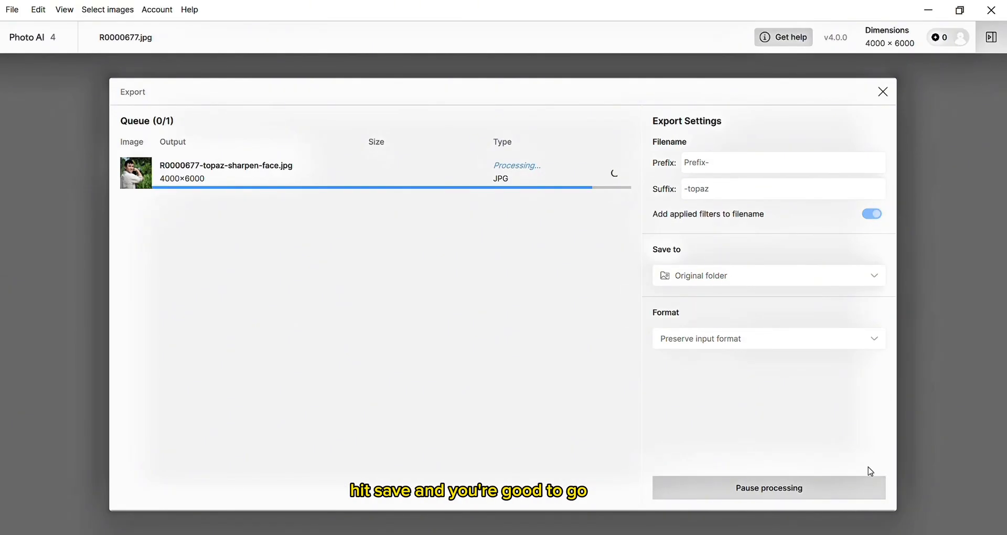